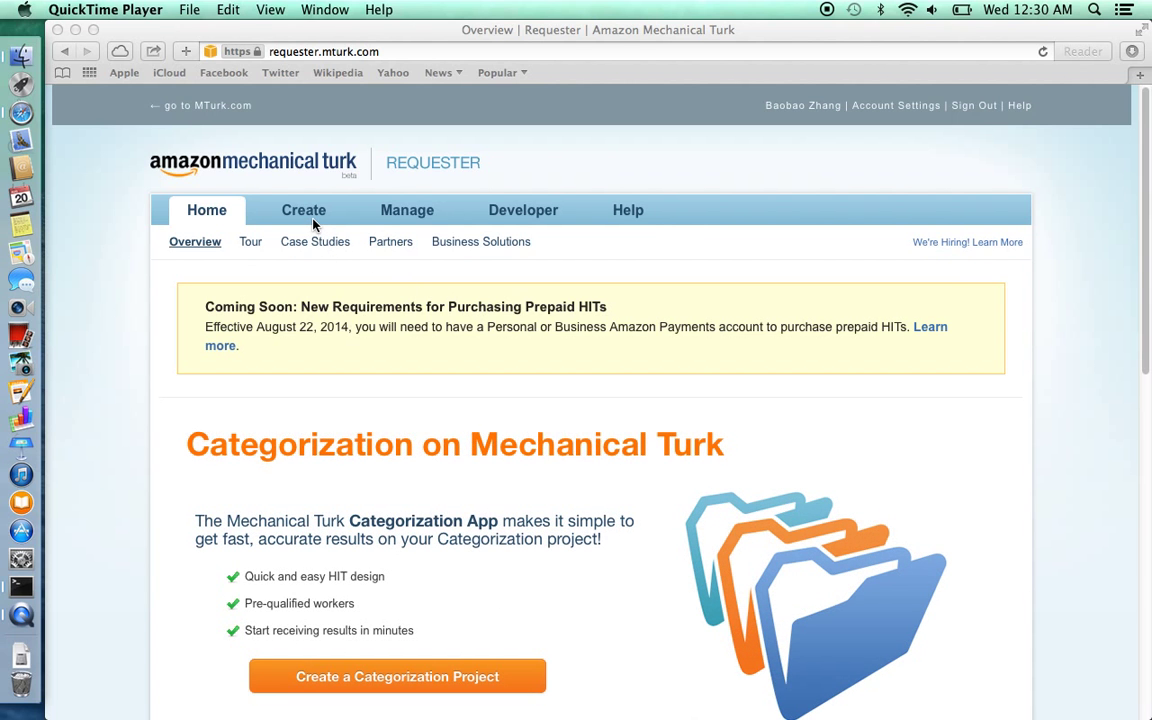
pyautogui.moveTo(312, 218)
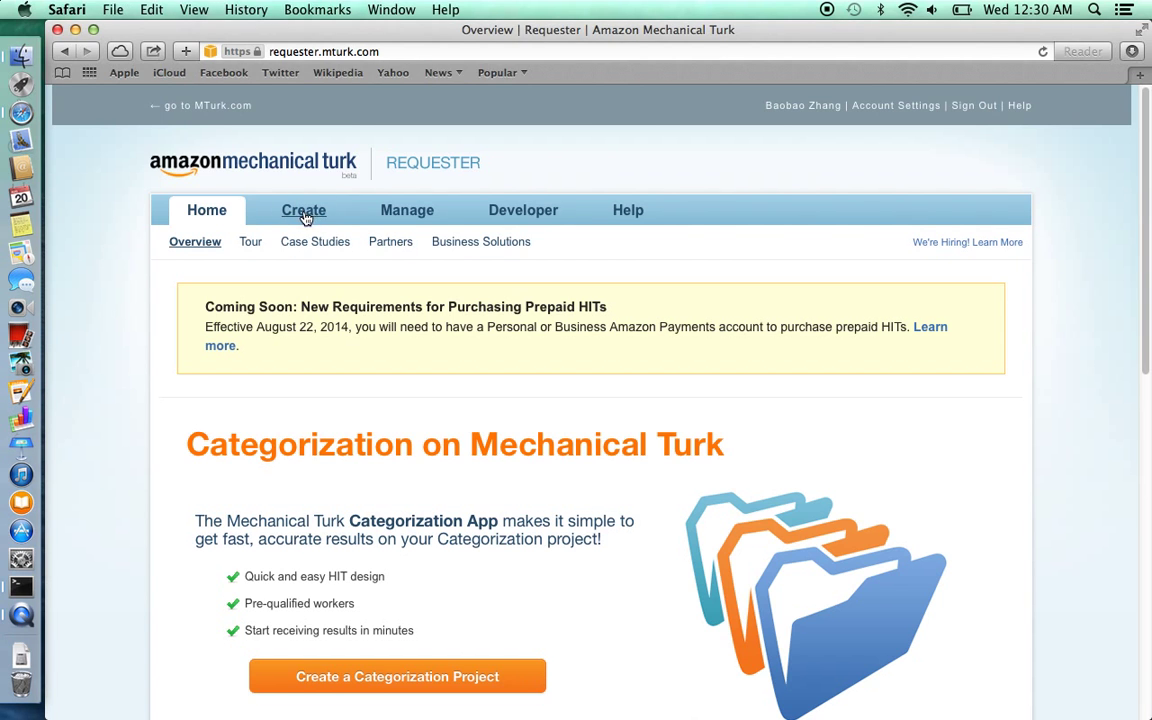
# Create a new requester project from the Survey Link template
pyautogui.click(304, 210)
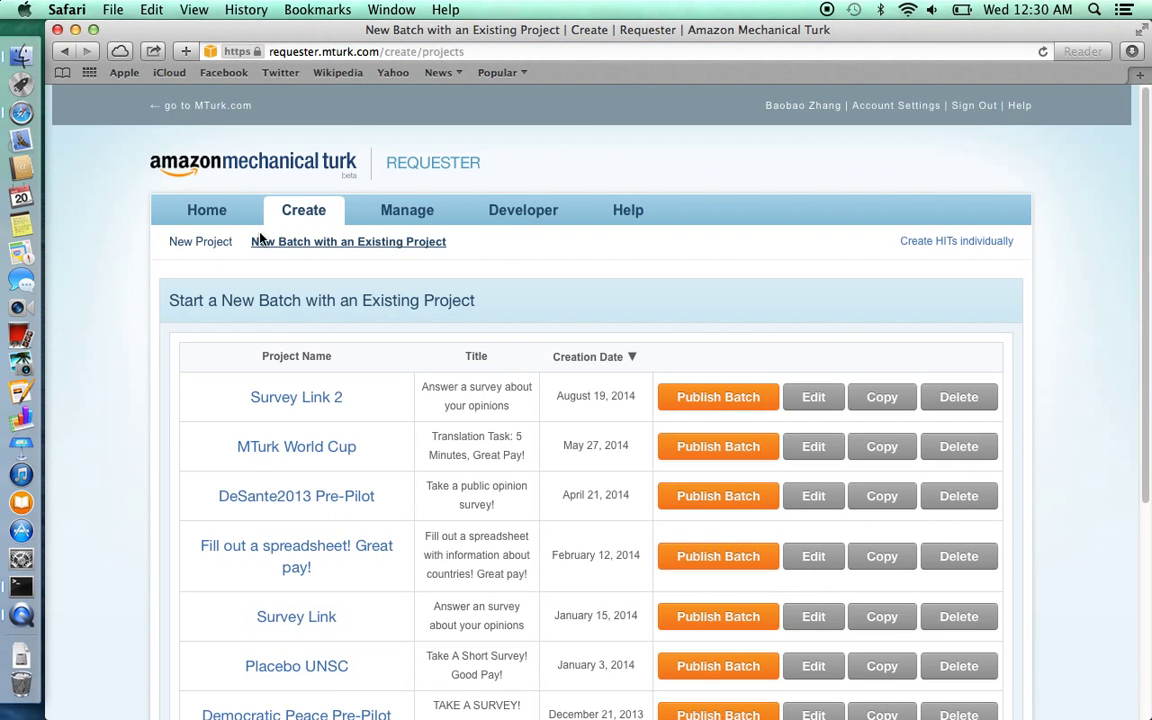
pyautogui.moveTo(200, 240)
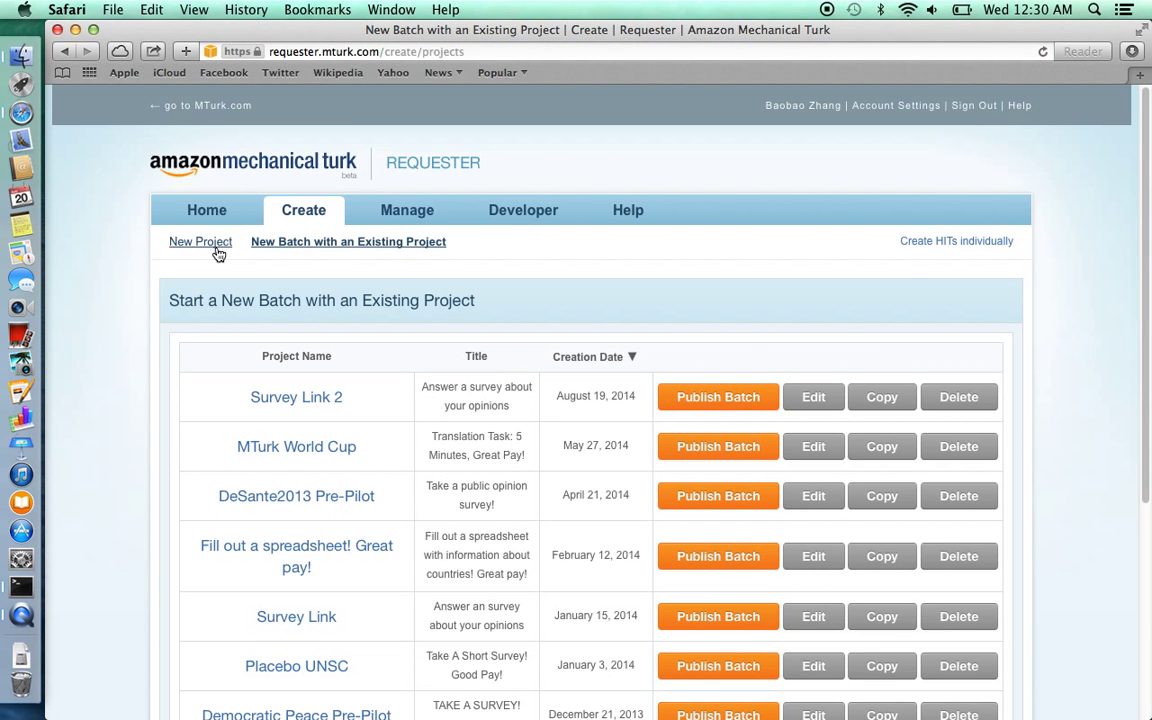
pyautogui.click(200, 240)
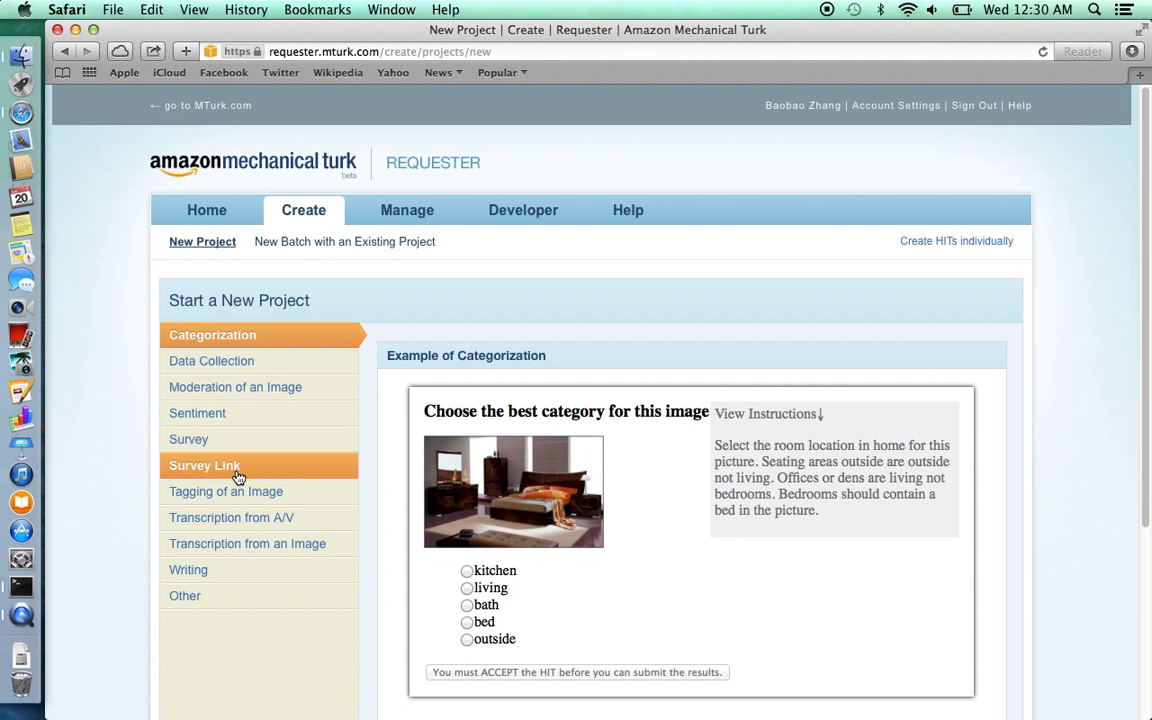
pyautogui.click(204, 464)
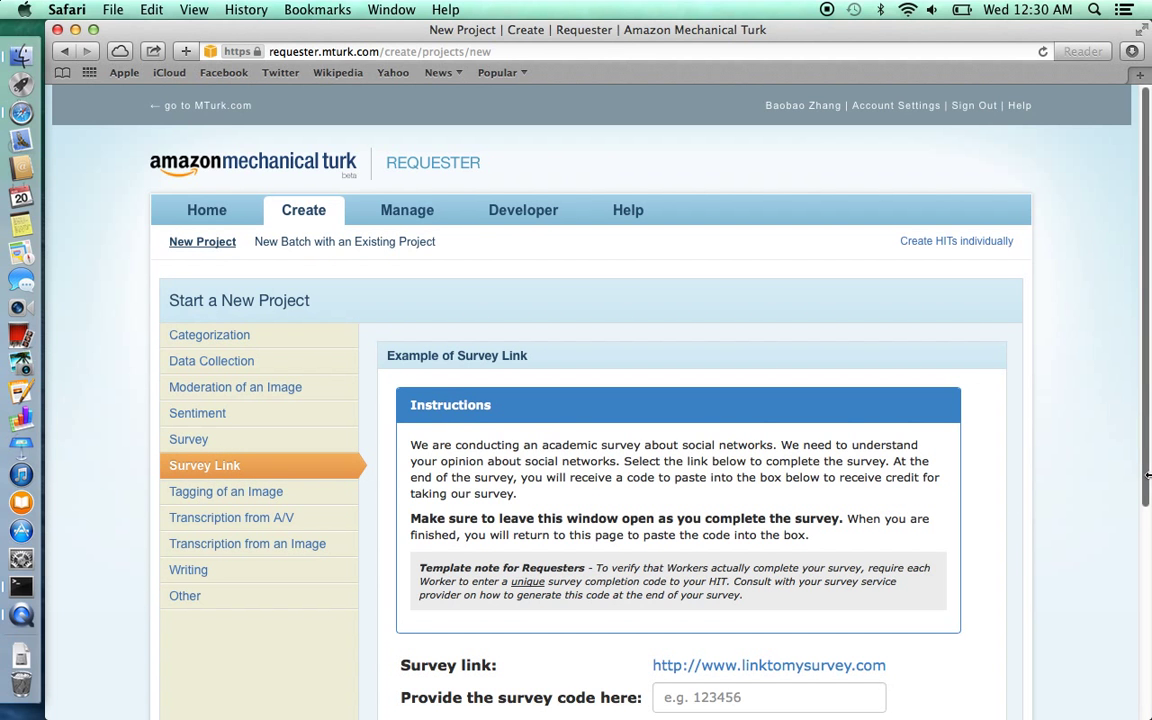
pyautogui.scroll(-3)
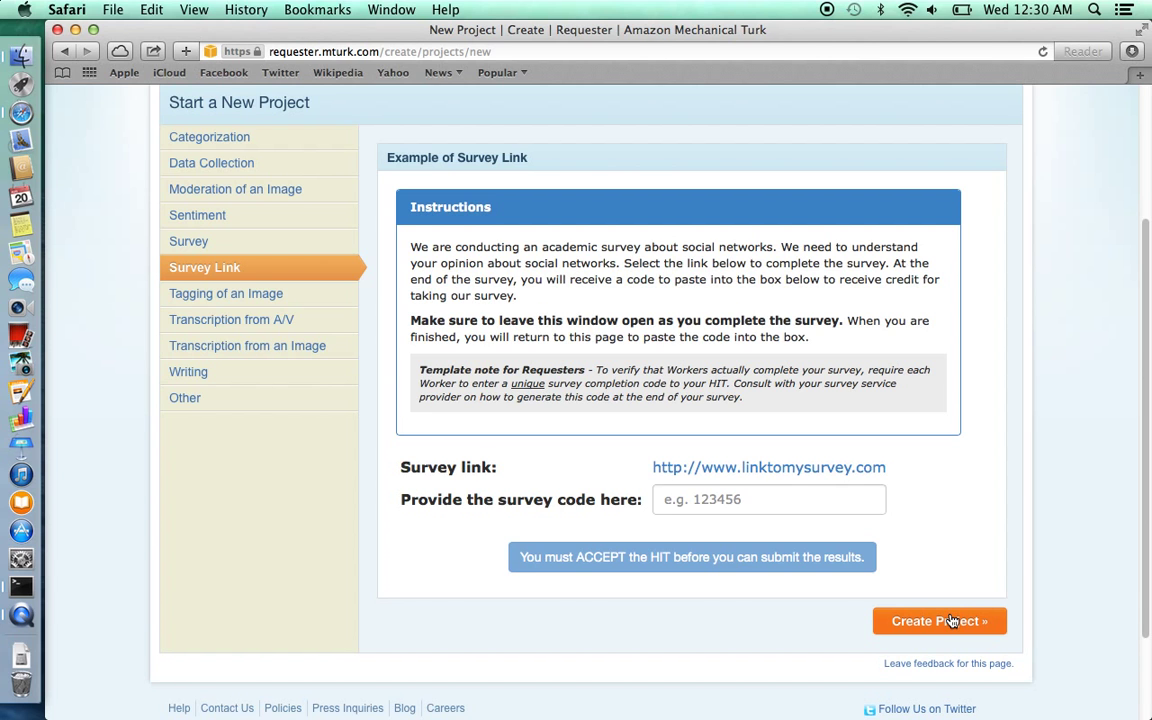
pyautogui.click(938, 620)
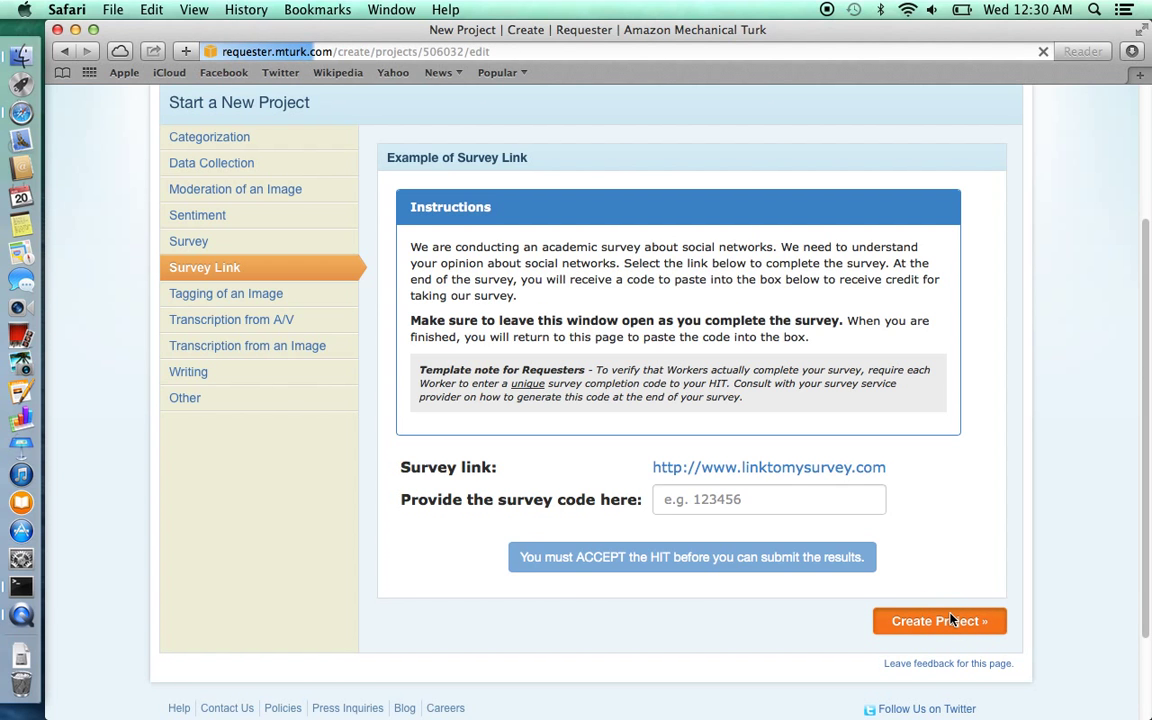
# Review the HIT properties ($0.05 reward, 20 assignments, 1 hour, 7-day expiry) and expand the Advanced section
pyautogui.click(938, 620)
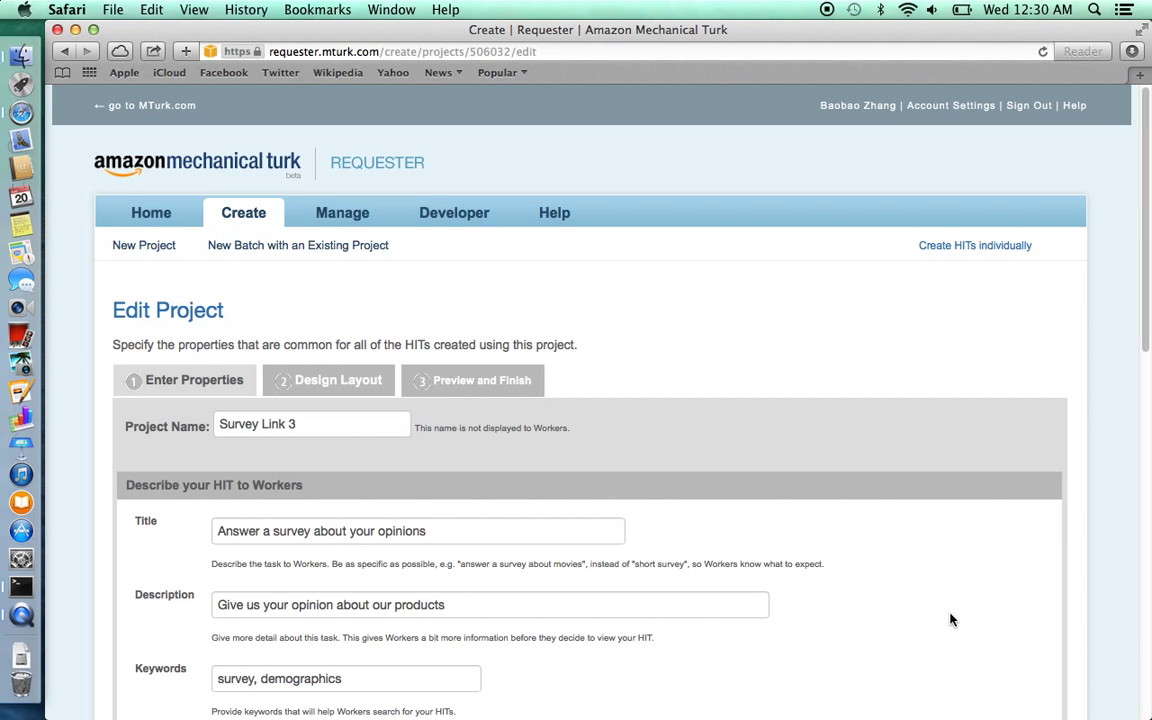
pyautogui.moveTo(1146, 336)
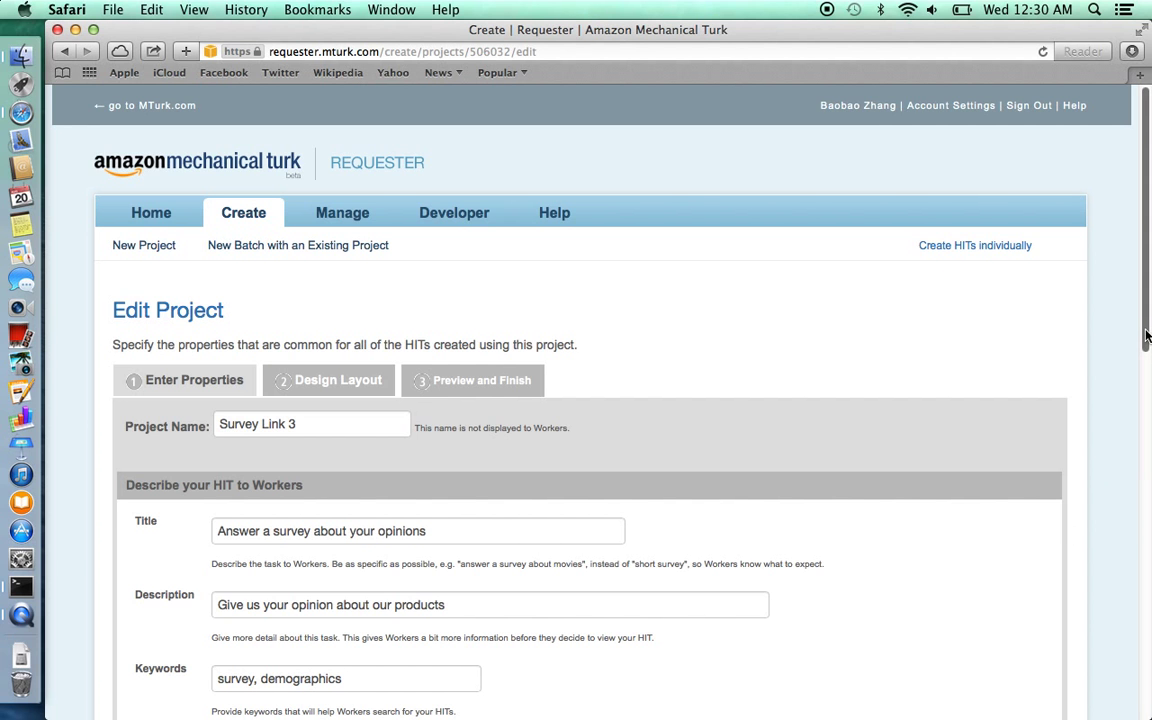
pyautogui.scroll(-3)
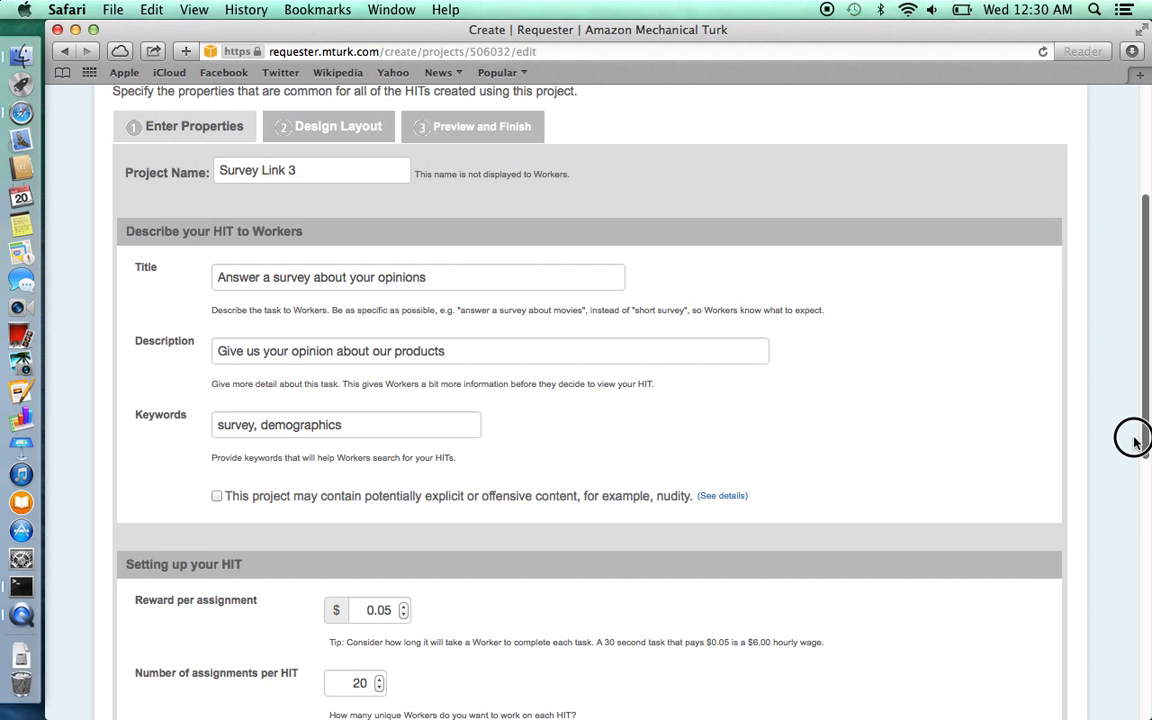
pyautogui.scroll(-3)
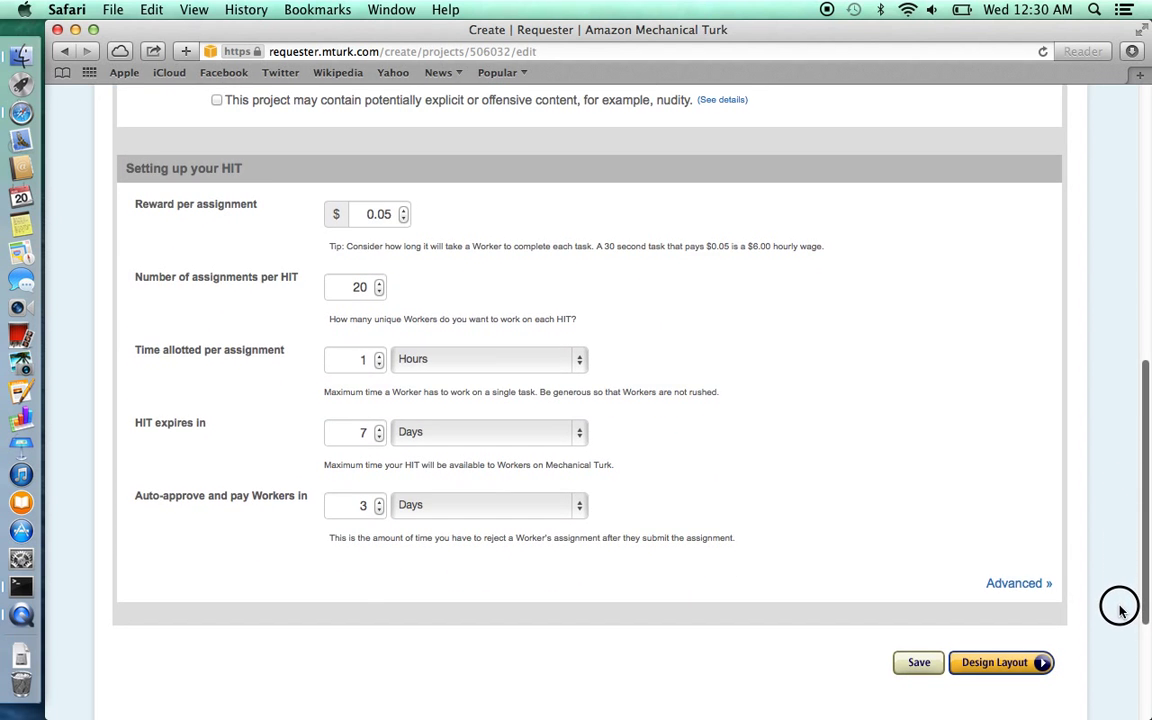
pyautogui.moveTo(220, 230)
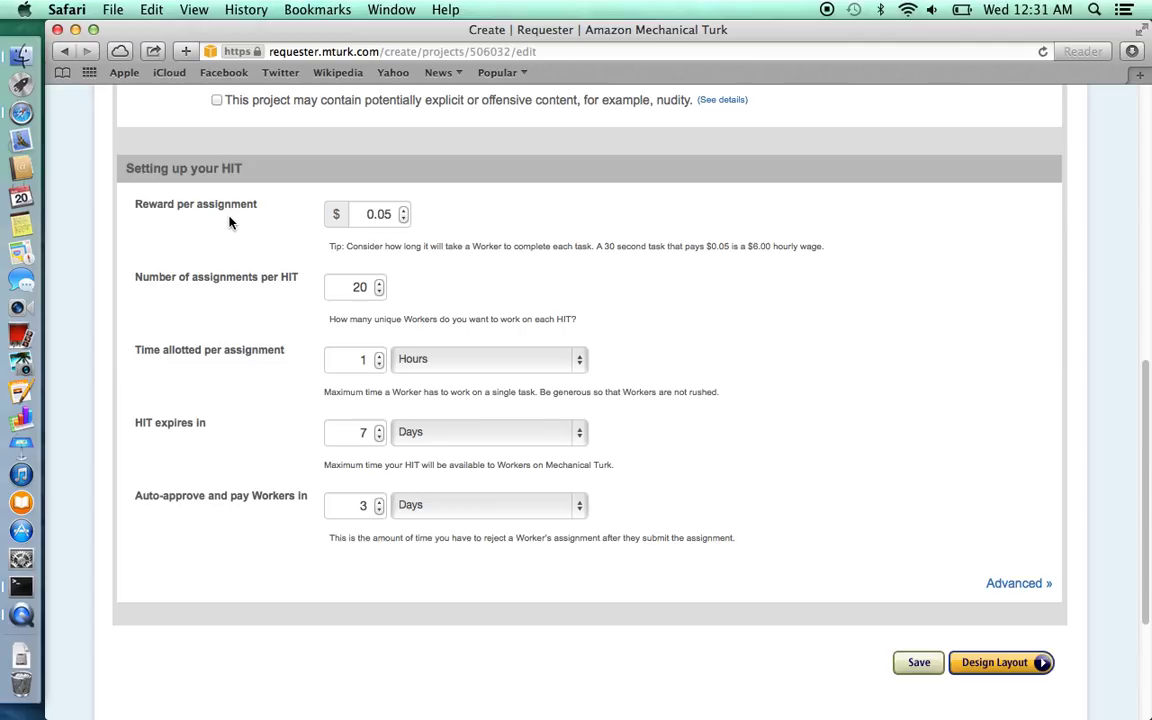
pyautogui.moveTo(232, 260)
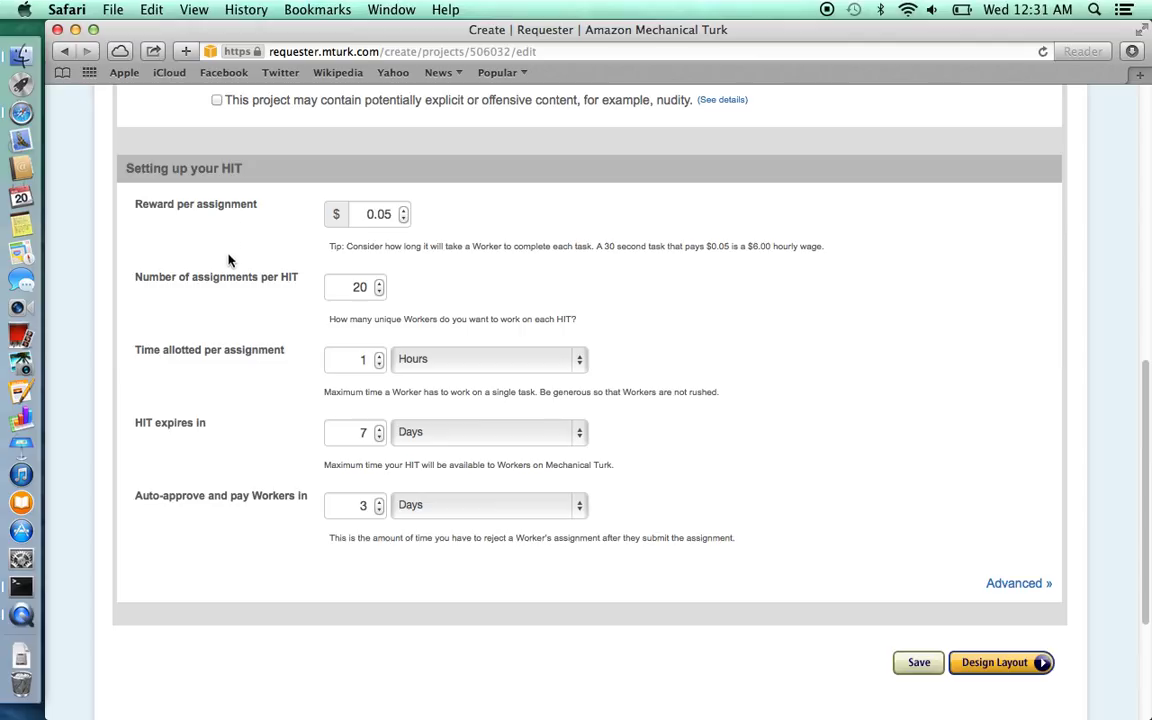
pyautogui.moveTo(230, 296)
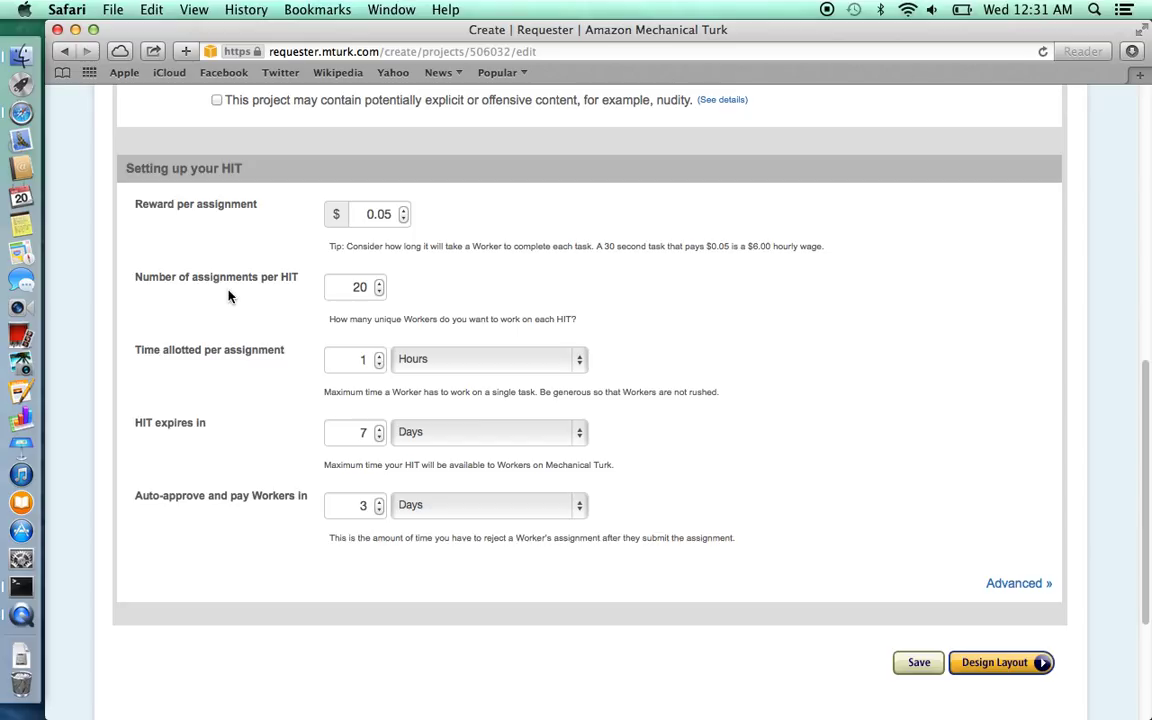
pyautogui.moveTo(296, 530)
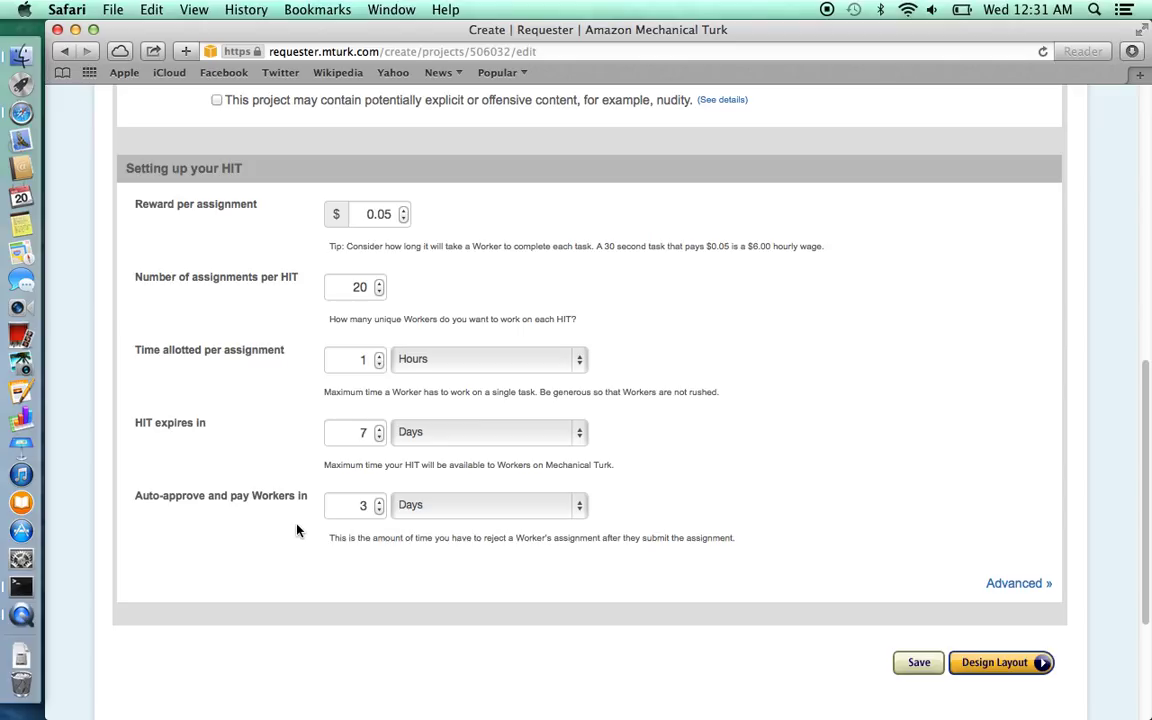
pyautogui.moveTo(260, 520)
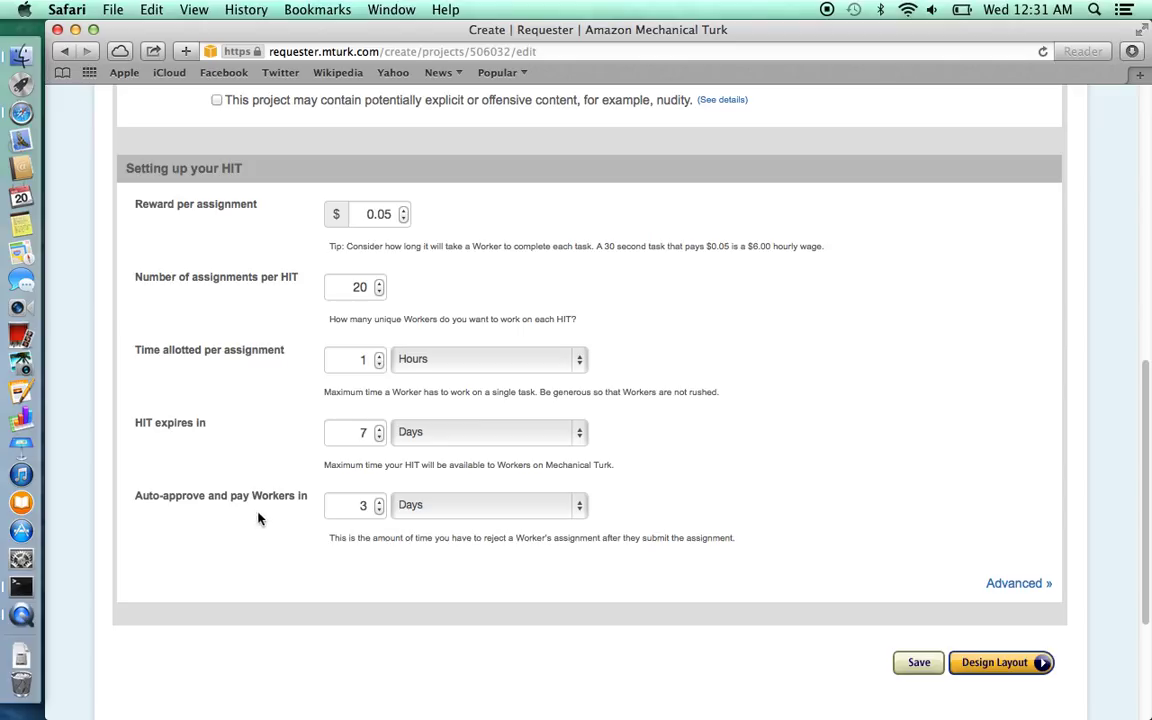
pyautogui.click(356, 504)
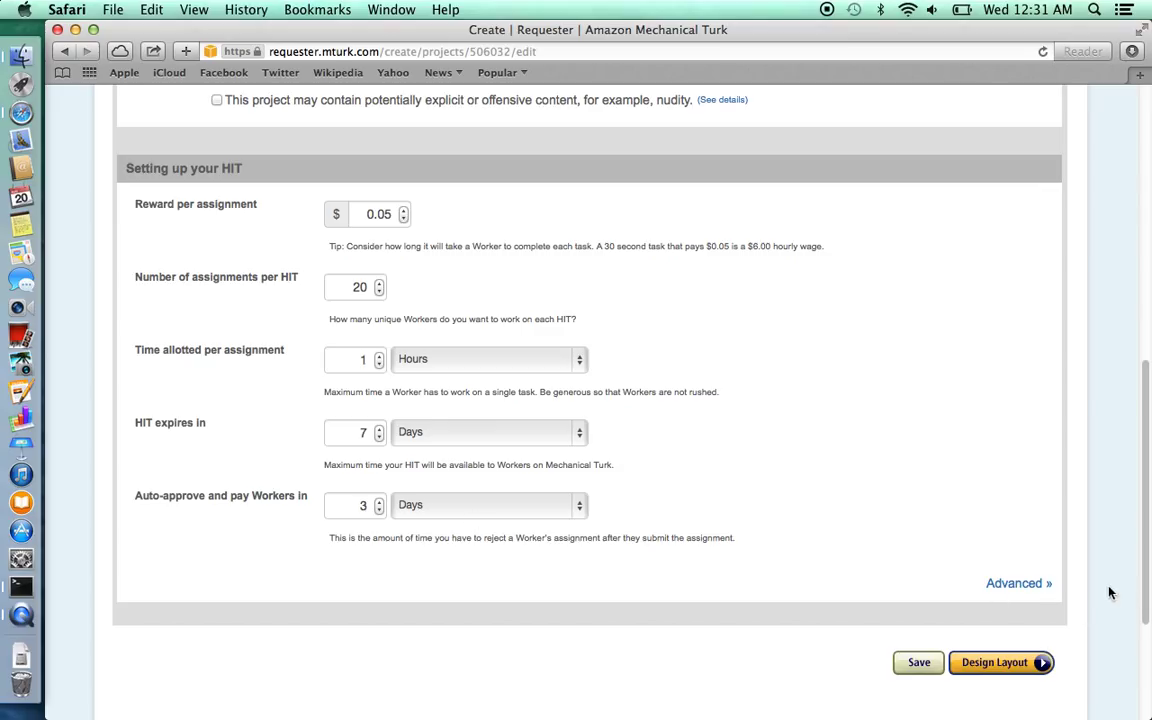
pyautogui.click(1018, 584)
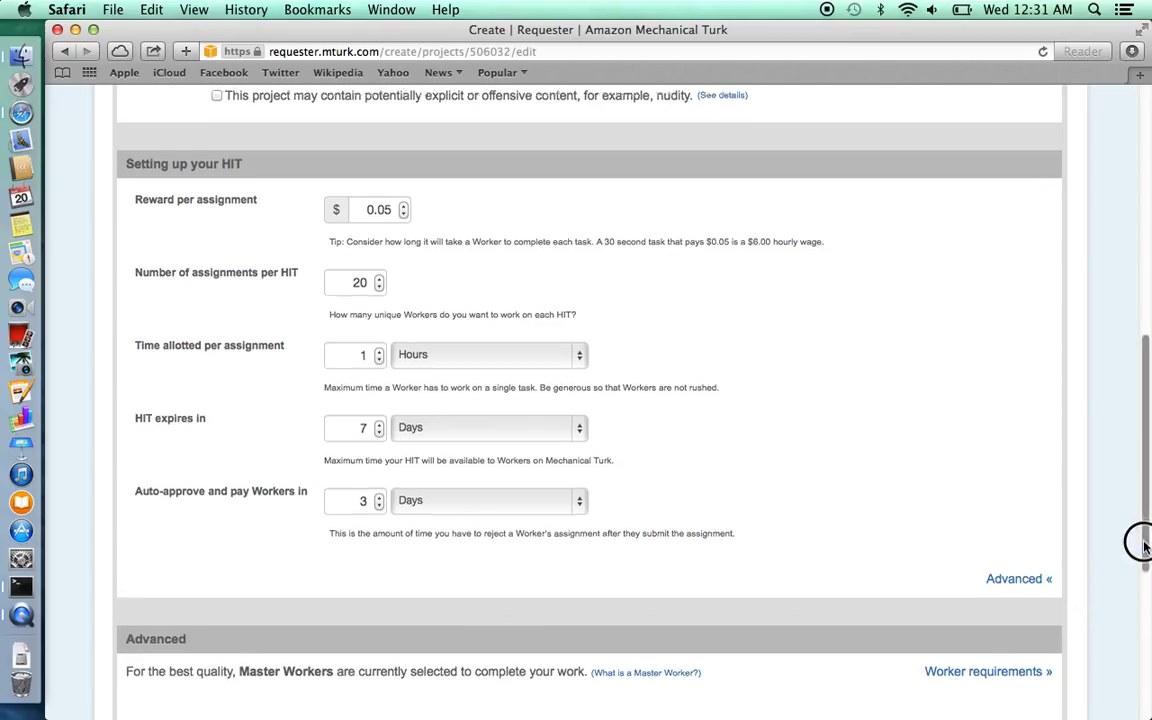
pyautogui.scroll(-3)
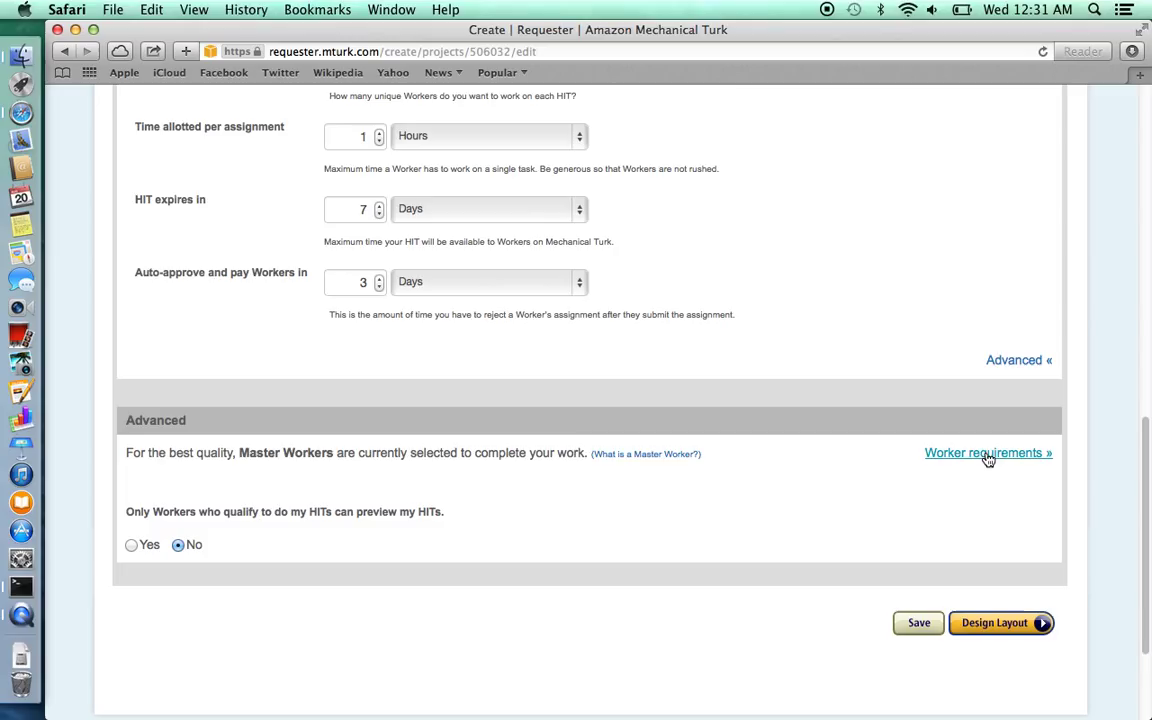
# Customize worker requirements to 95%+ approval rate and 1000+ approved HITs
pyautogui.click(984, 452)
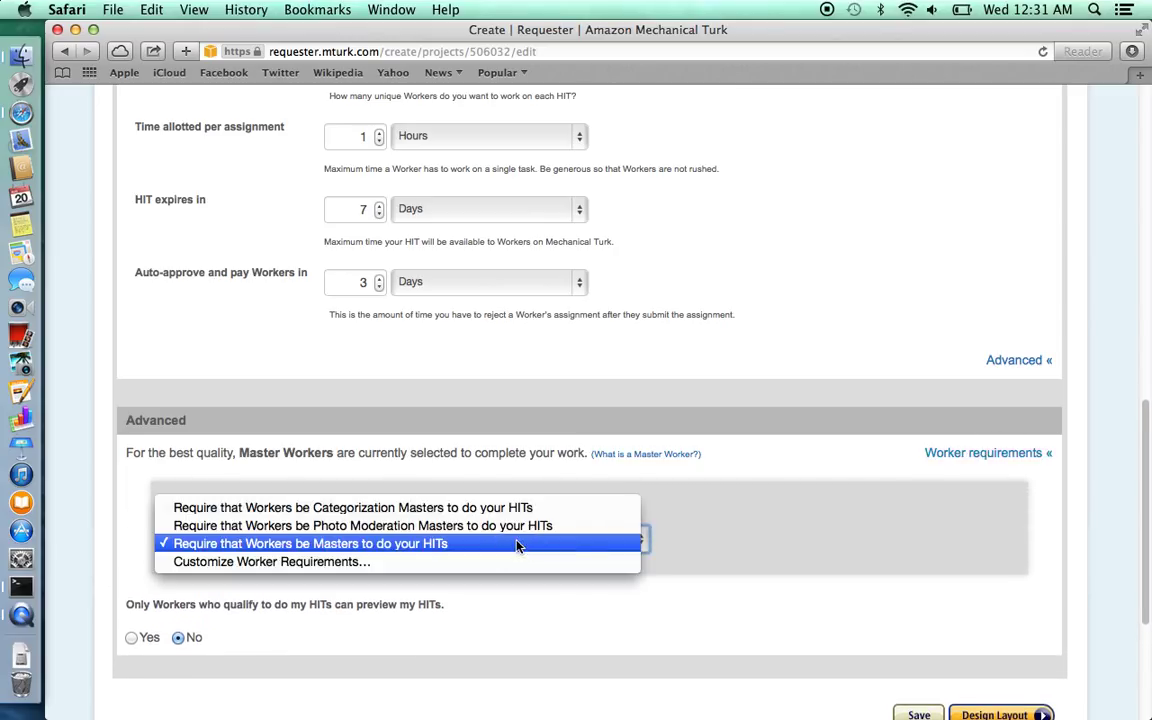
pyautogui.moveTo(504, 560)
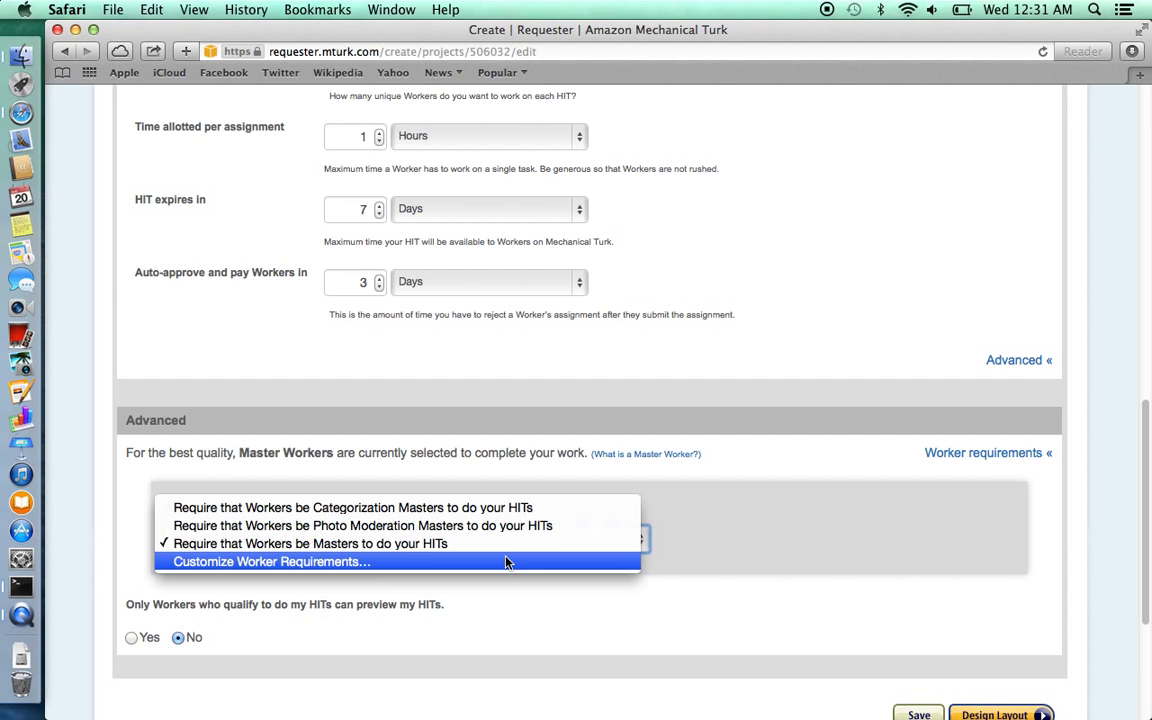
pyautogui.click(272, 560)
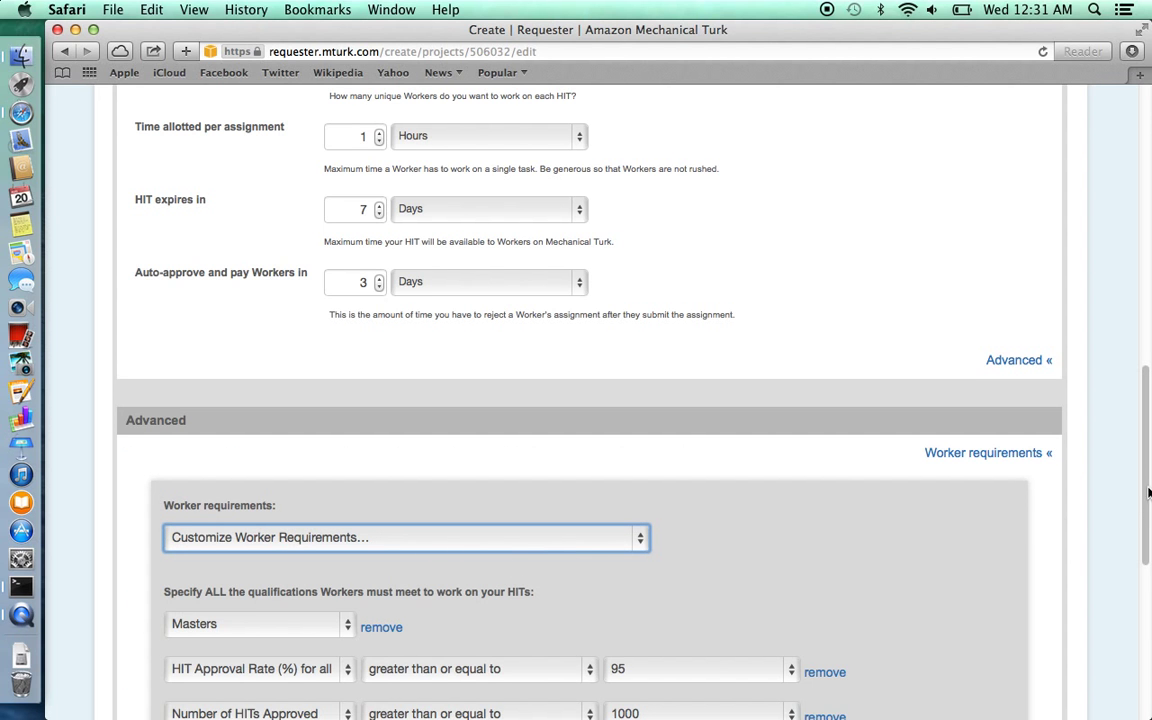
pyautogui.scroll(-3)
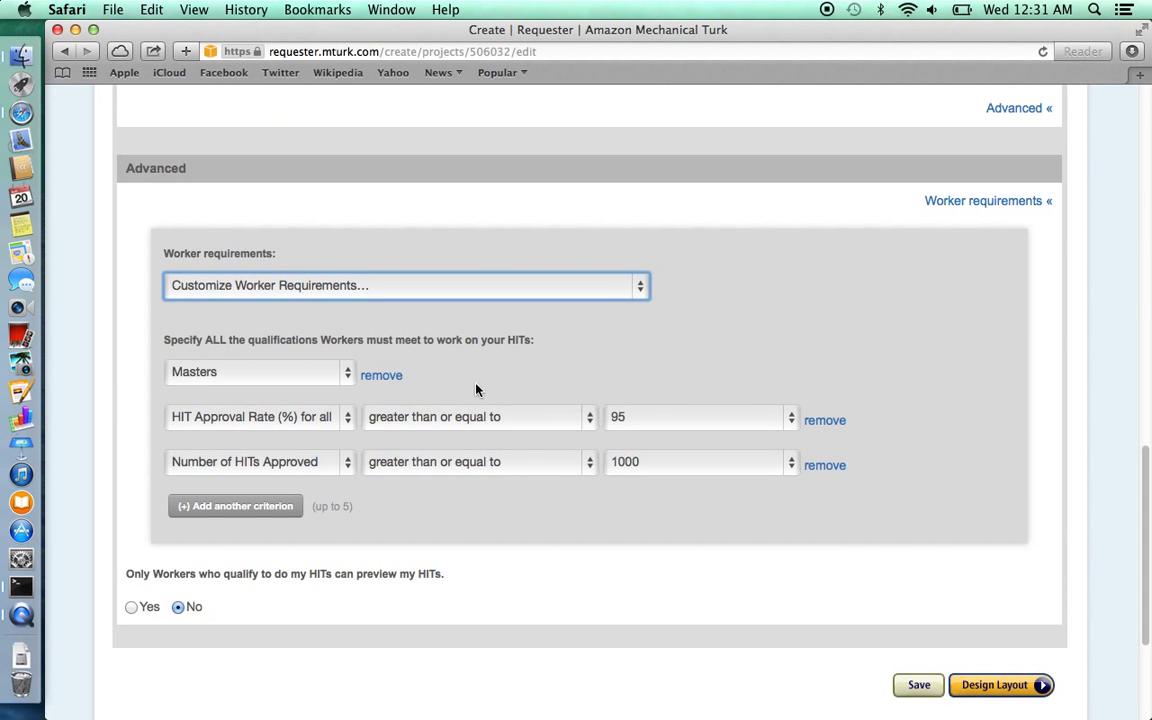
pyautogui.moveTo(412, 376)
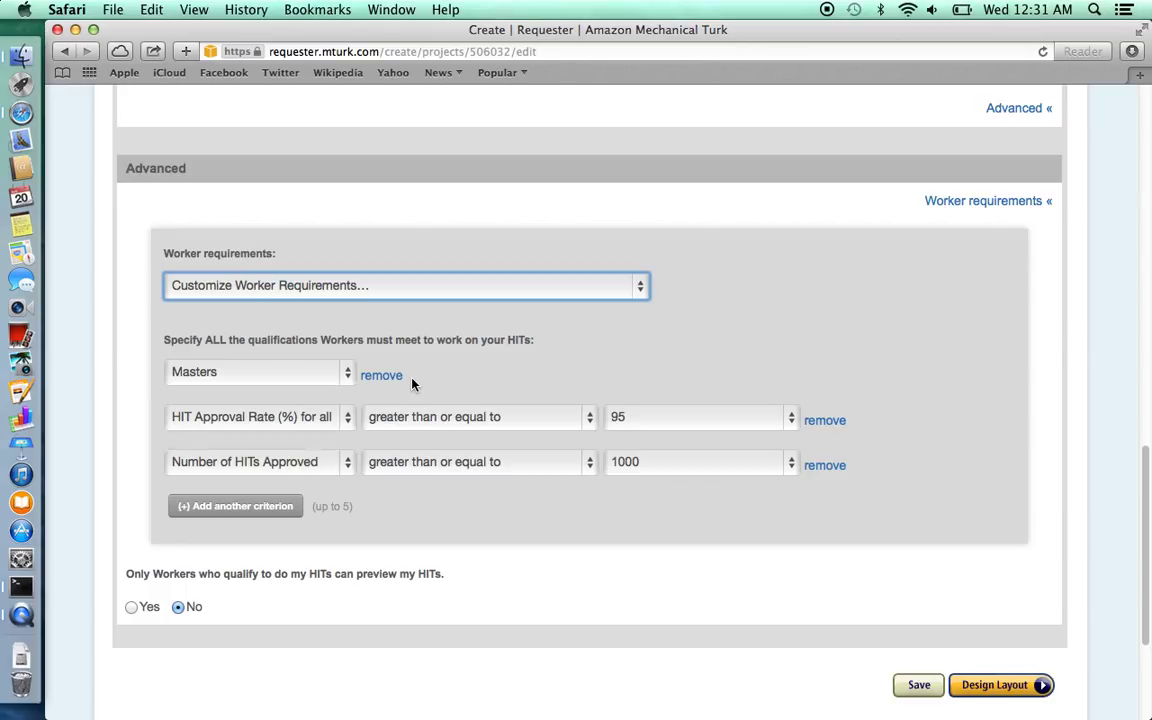
pyautogui.click(380, 376)
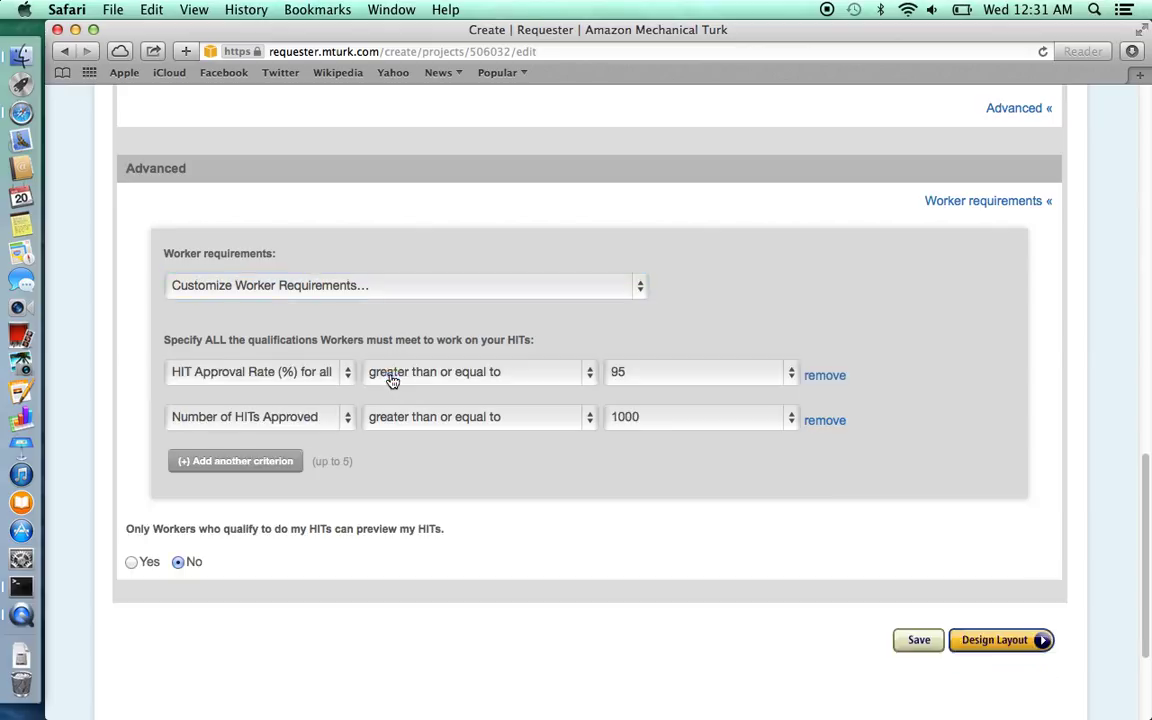
pyautogui.moveTo(504, 390)
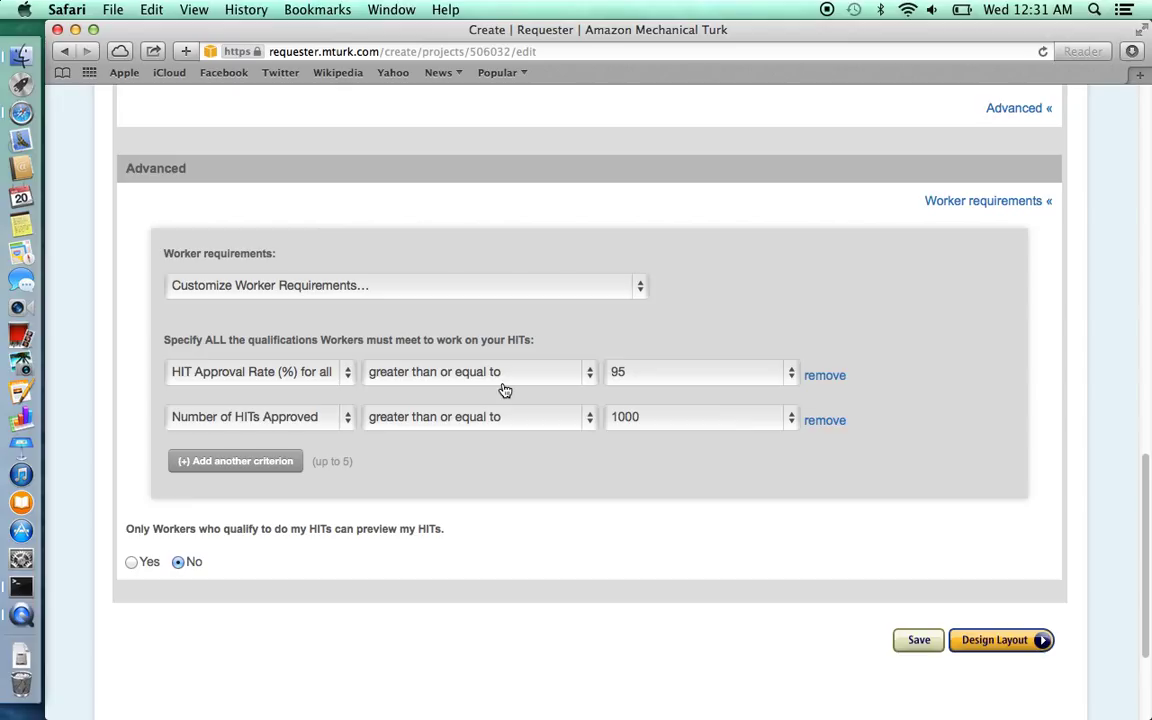
pyautogui.moveTo(504, 424)
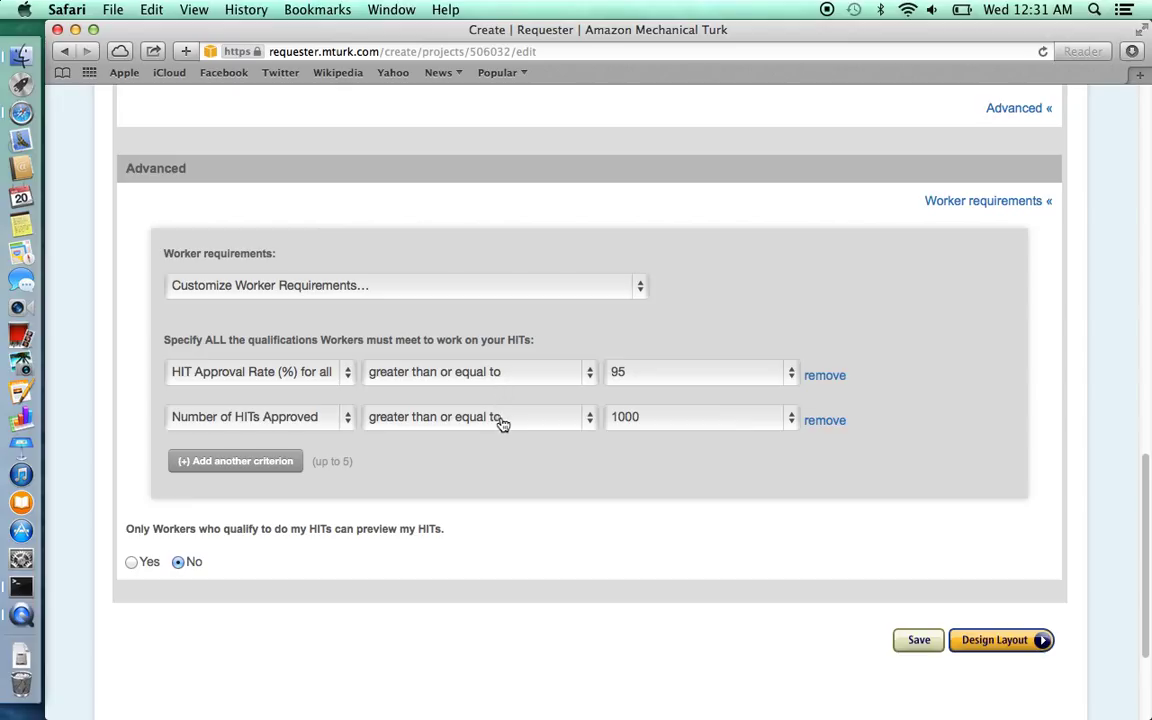
# Add a Location criterion restricted to Austria and allow only qualifying workers to preview
pyautogui.click(236, 460)
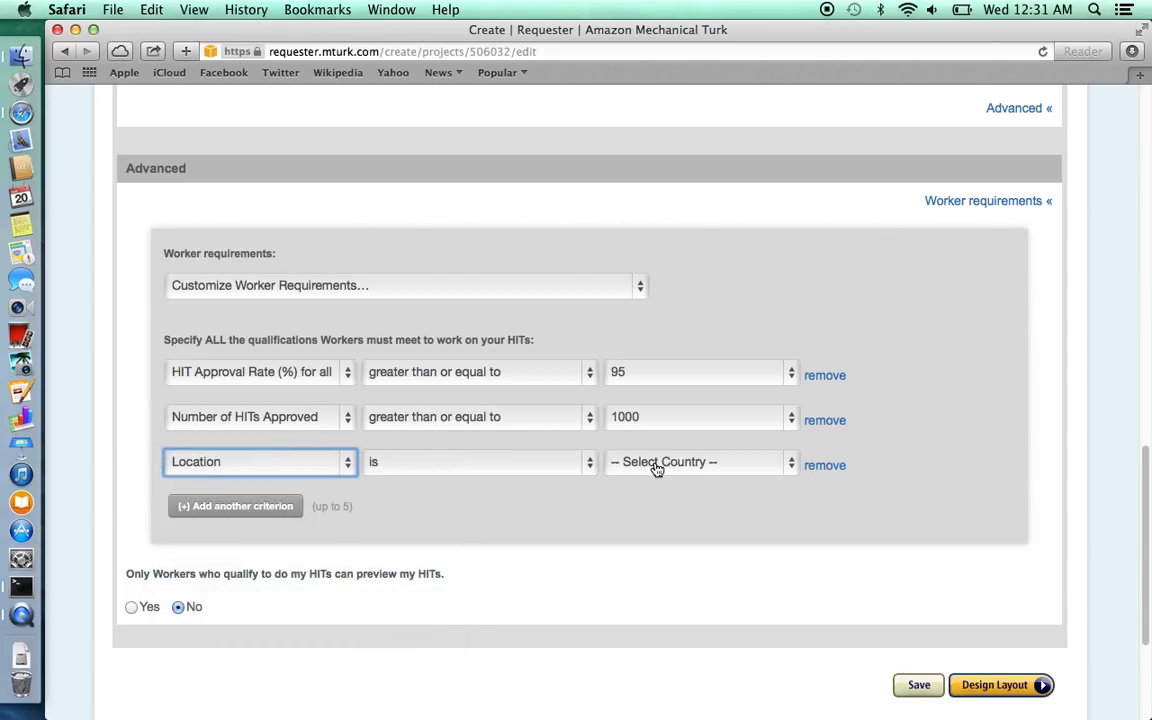
pyautogui.click(694, 460)
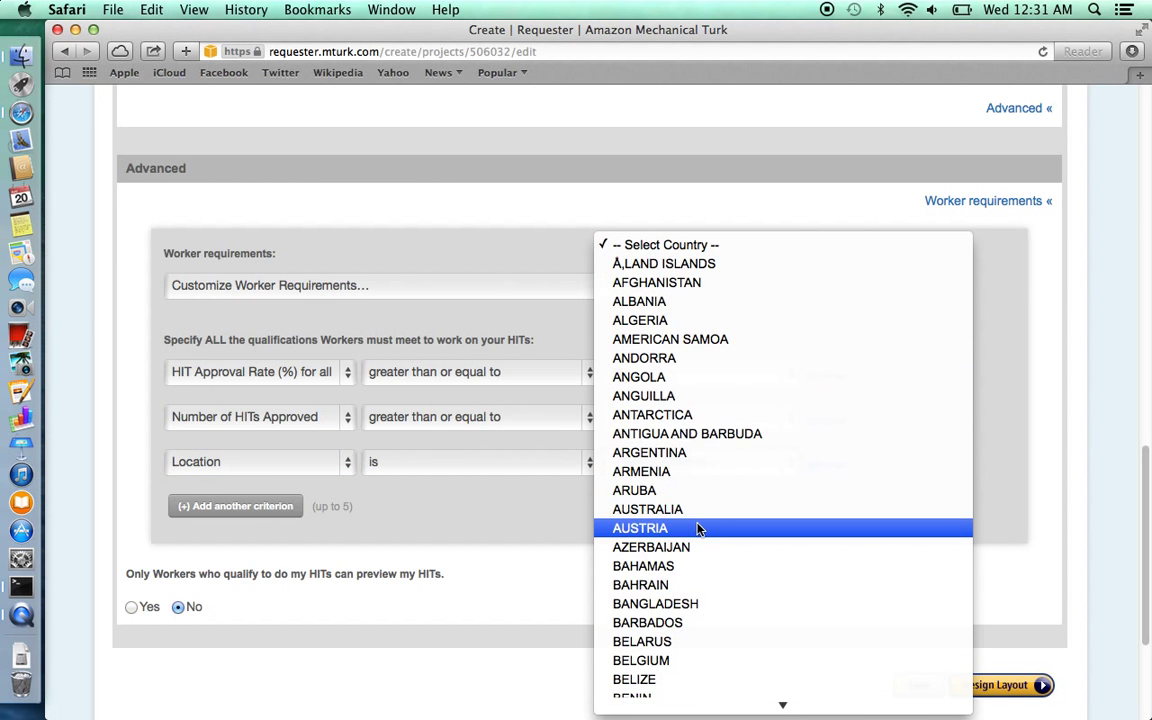
pyautogui.click(640, 528)
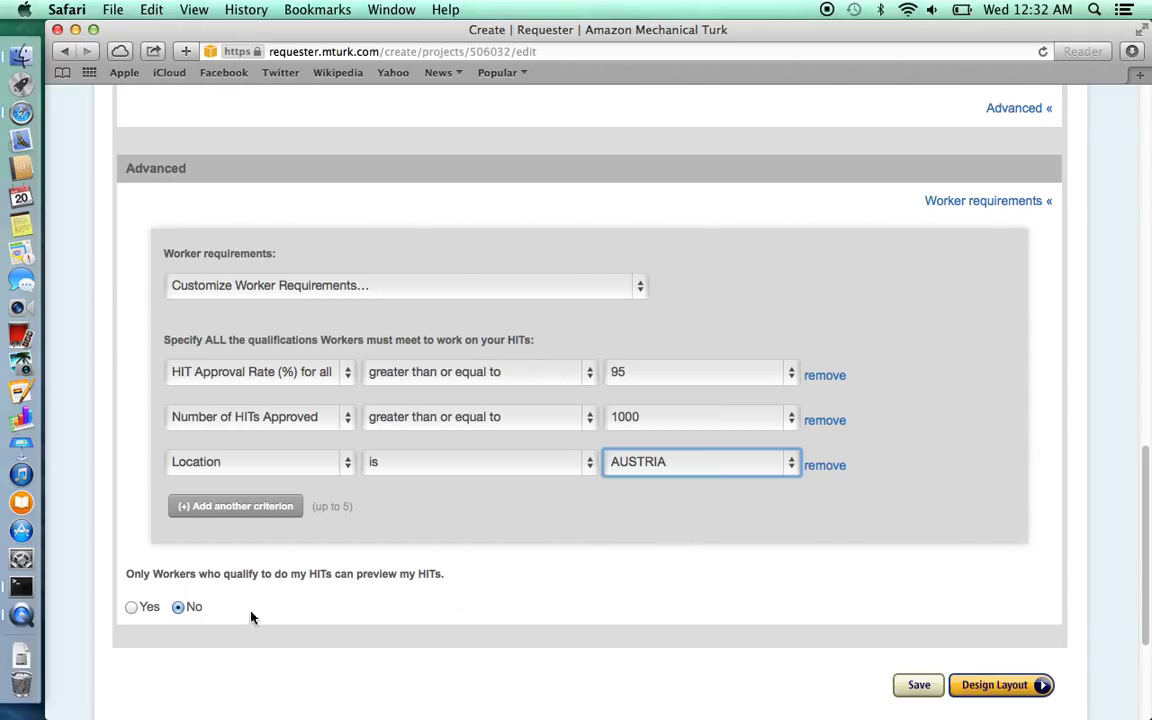
pyautogui.moveTo(146, 620)
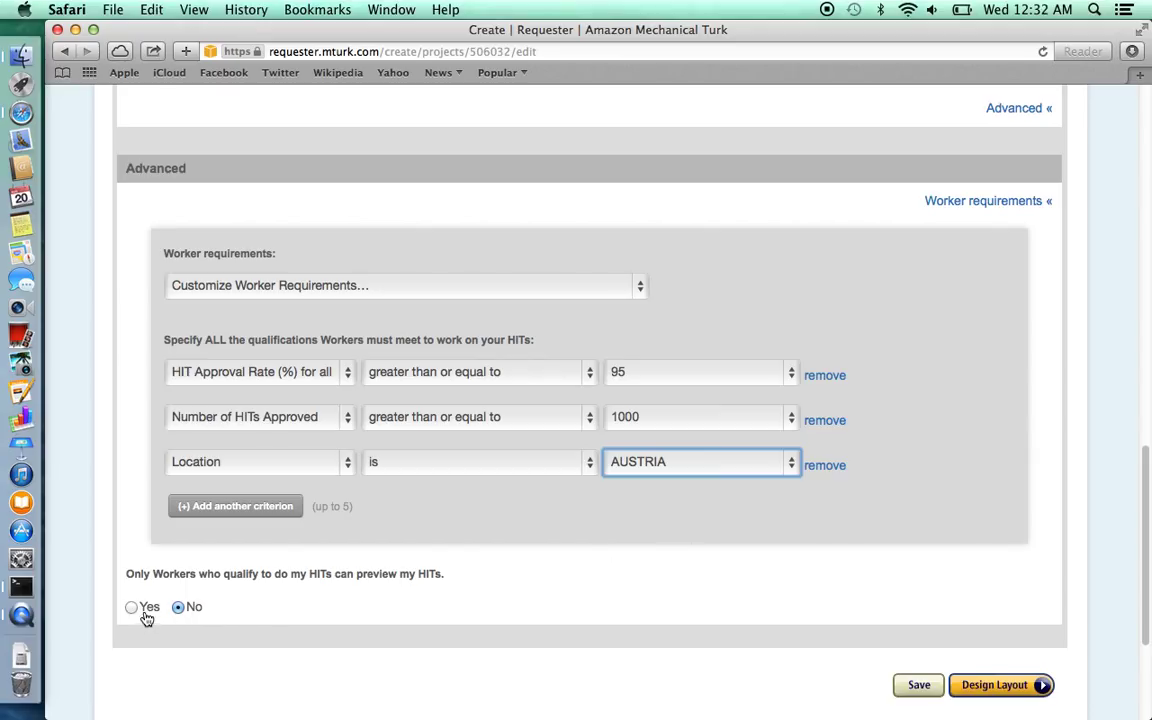
pyautogui.click(132, 608)
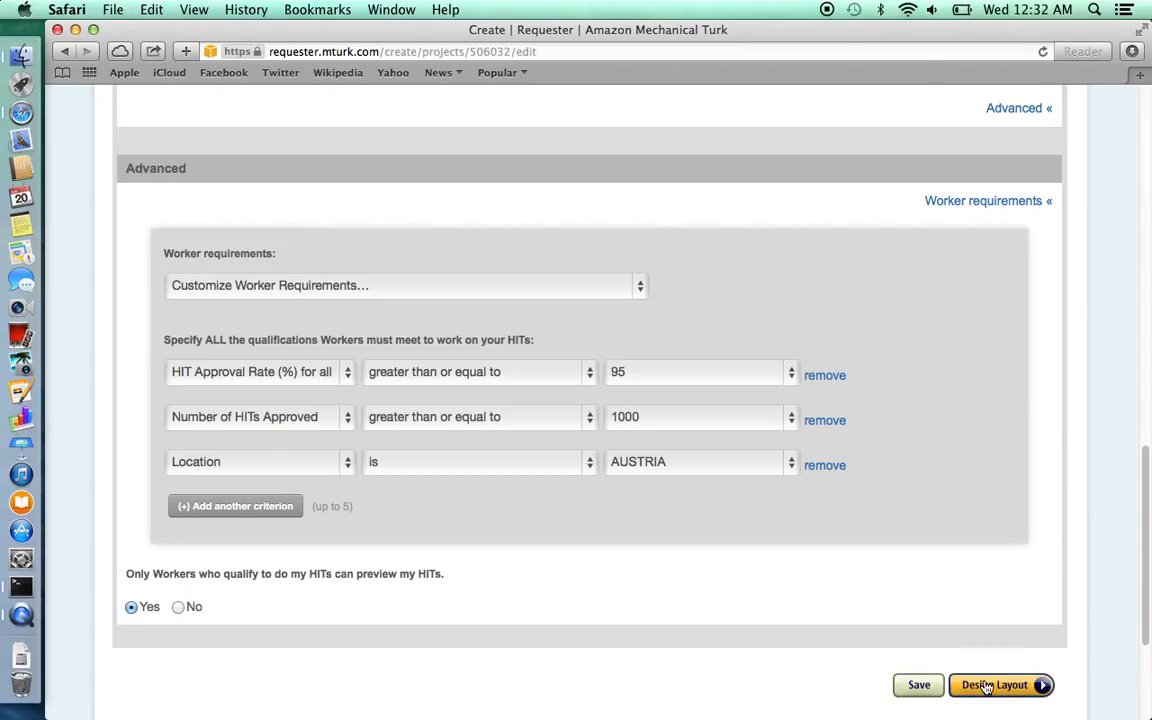
# Advance to Design Layout, confirming the warning about not using Master Workers
pyautogui.click(994, 684)
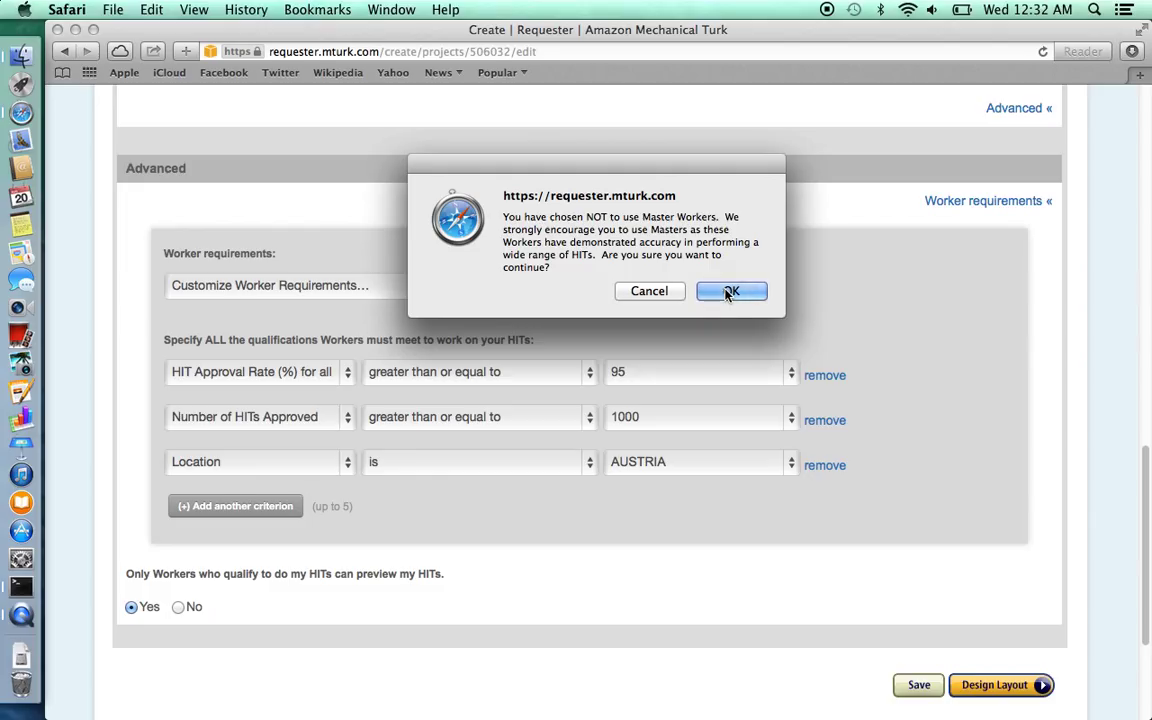
pyautogui.click(732, 292)
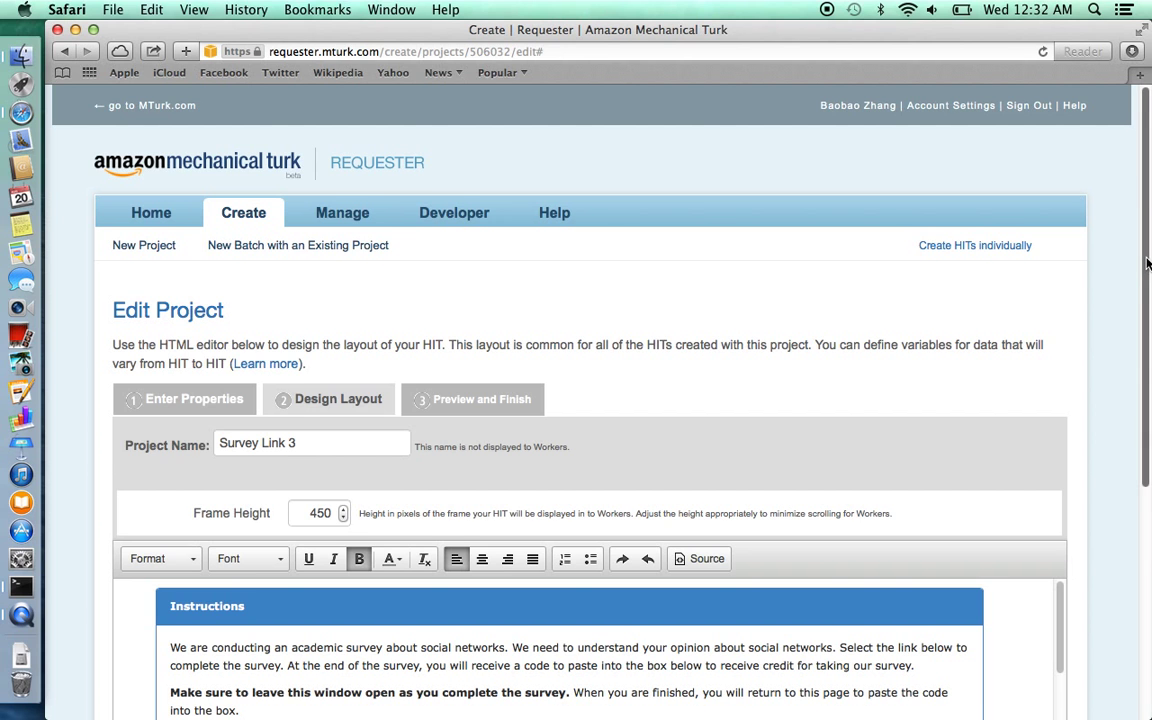
# Review the template's instructions and survey link in the HTML editor, then save Survey Link 3 via Preview
pyautogui.scroll(-3)
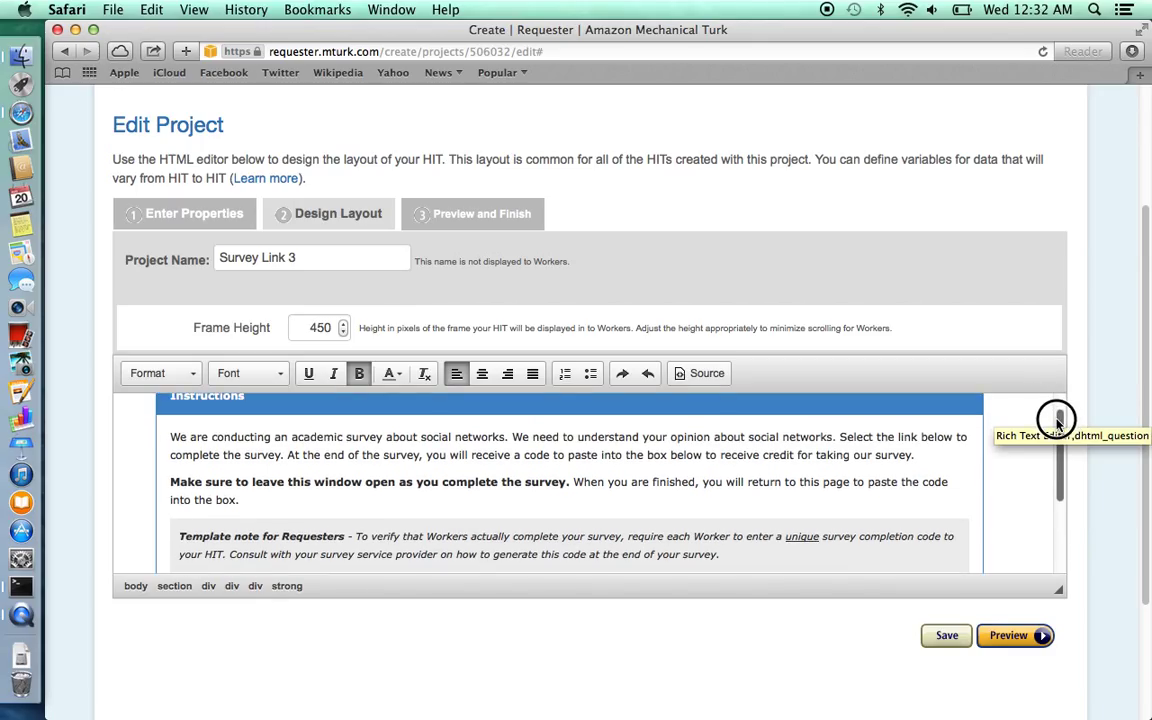
pyautogui.scroll(-3)
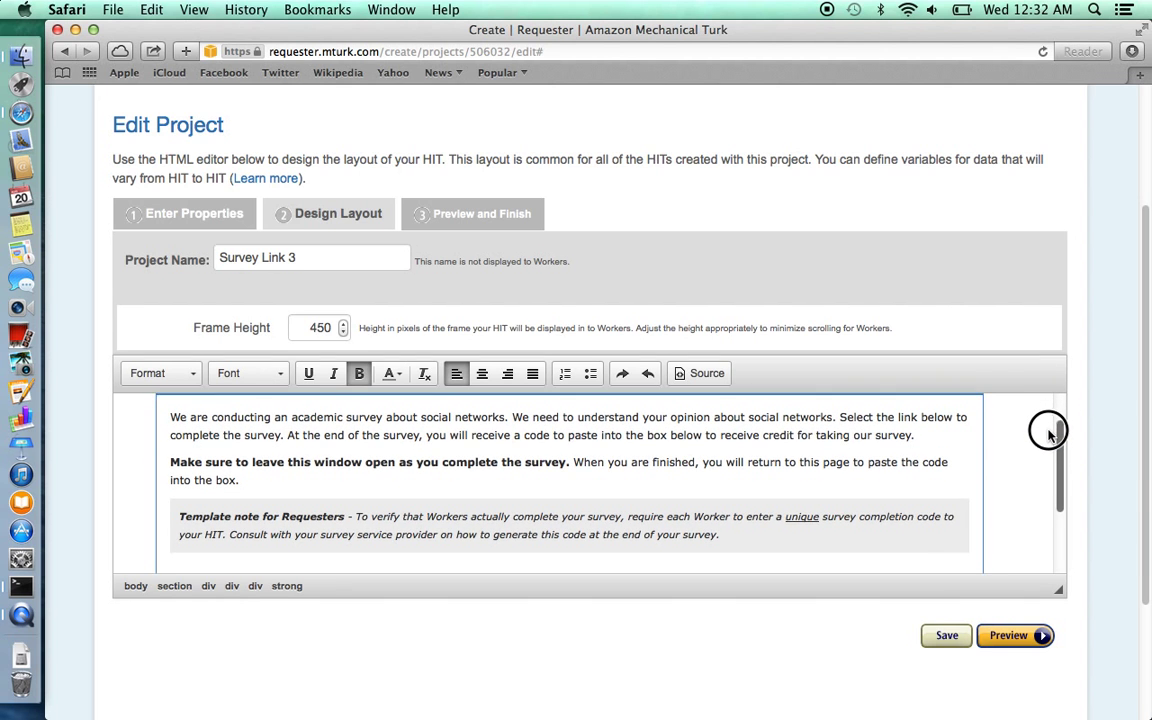
pyautogui.scroll(-3)
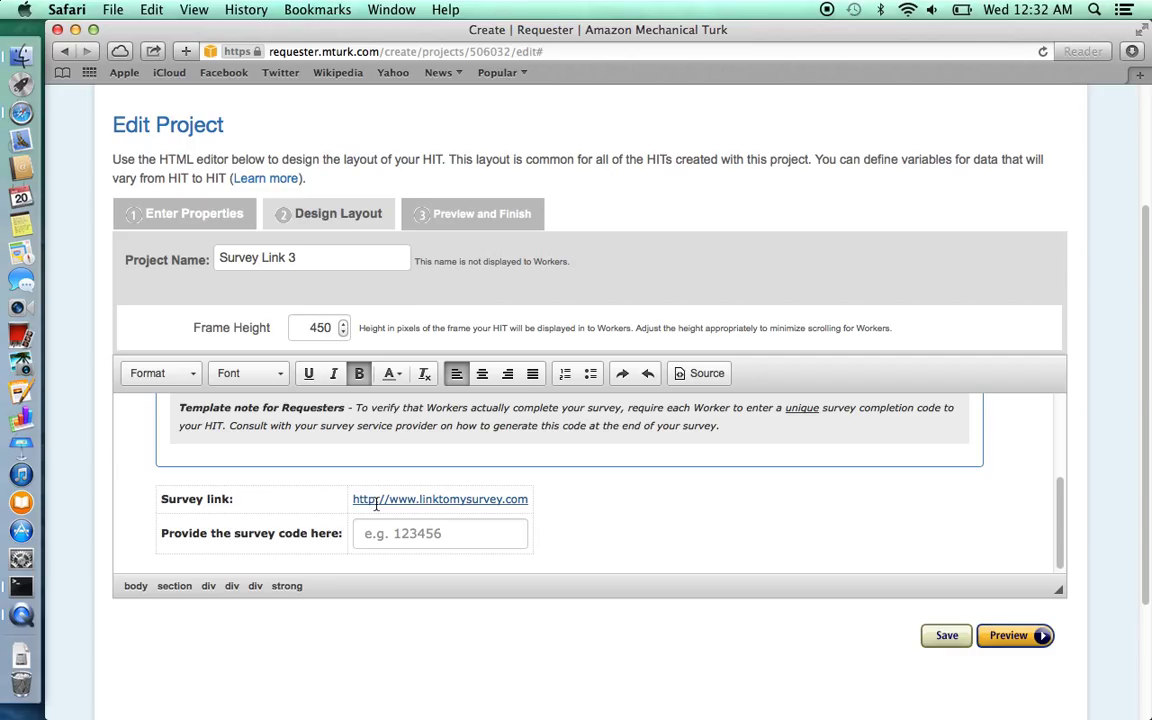
pyautogui.moveTo(394, 496)
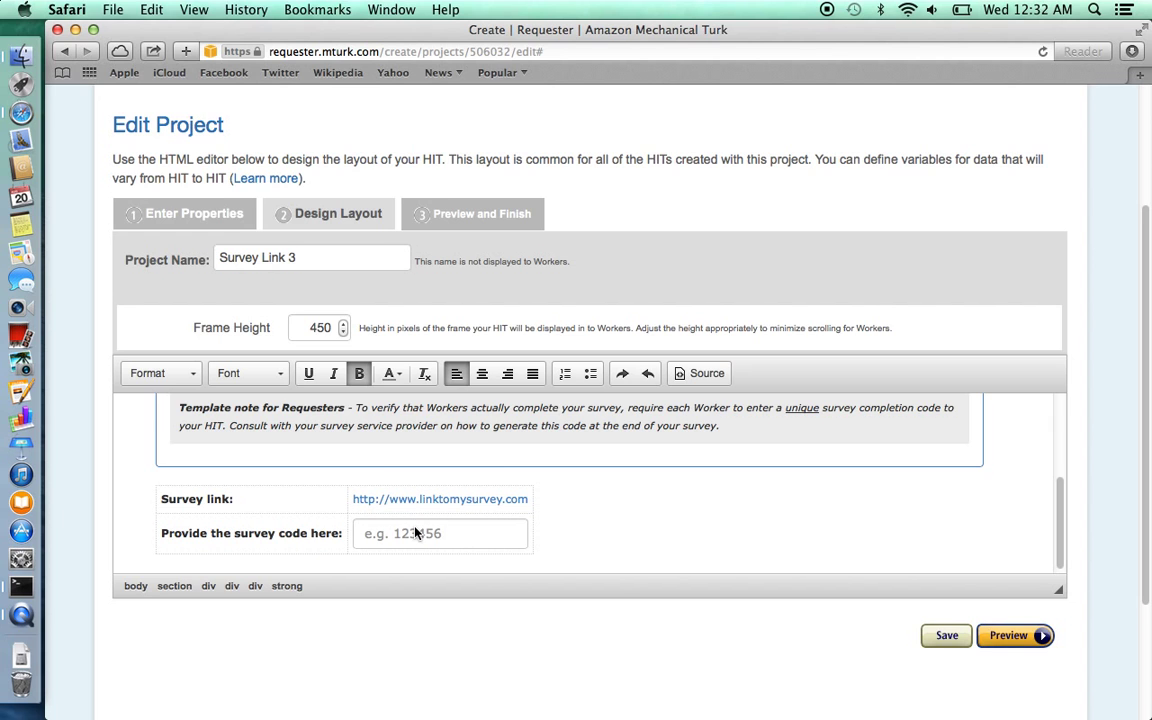
pyautogui.moveTo(432, 538)
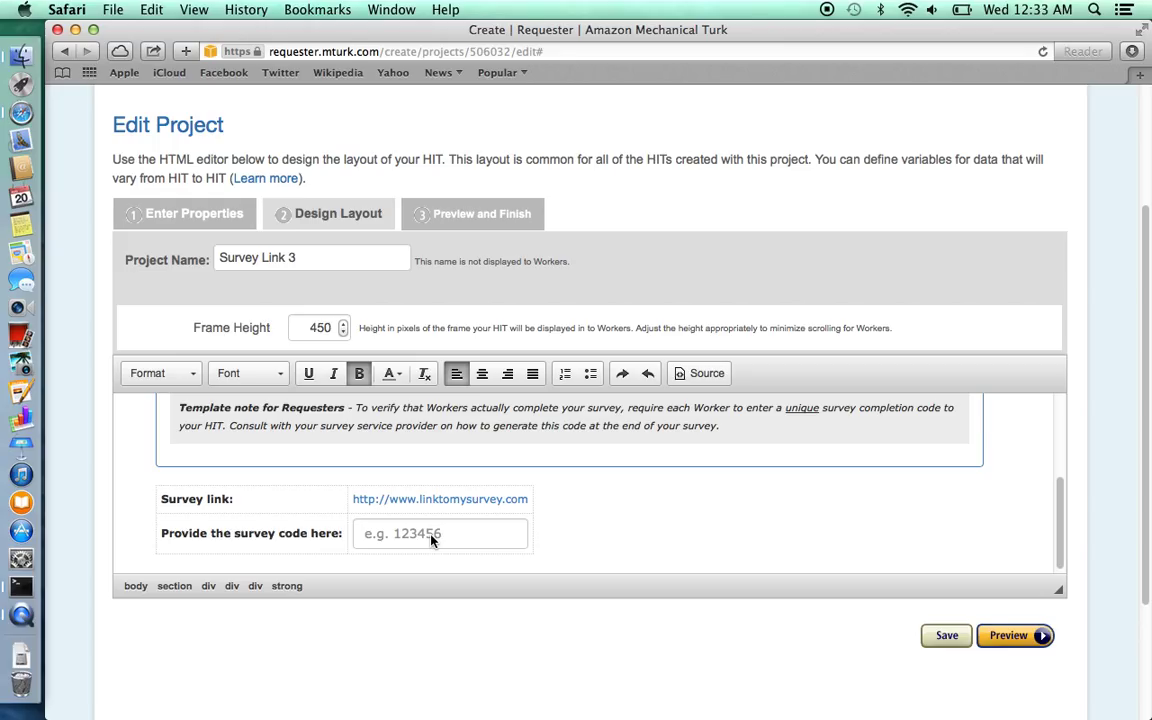
pyautogui.moveTo(992, 628)
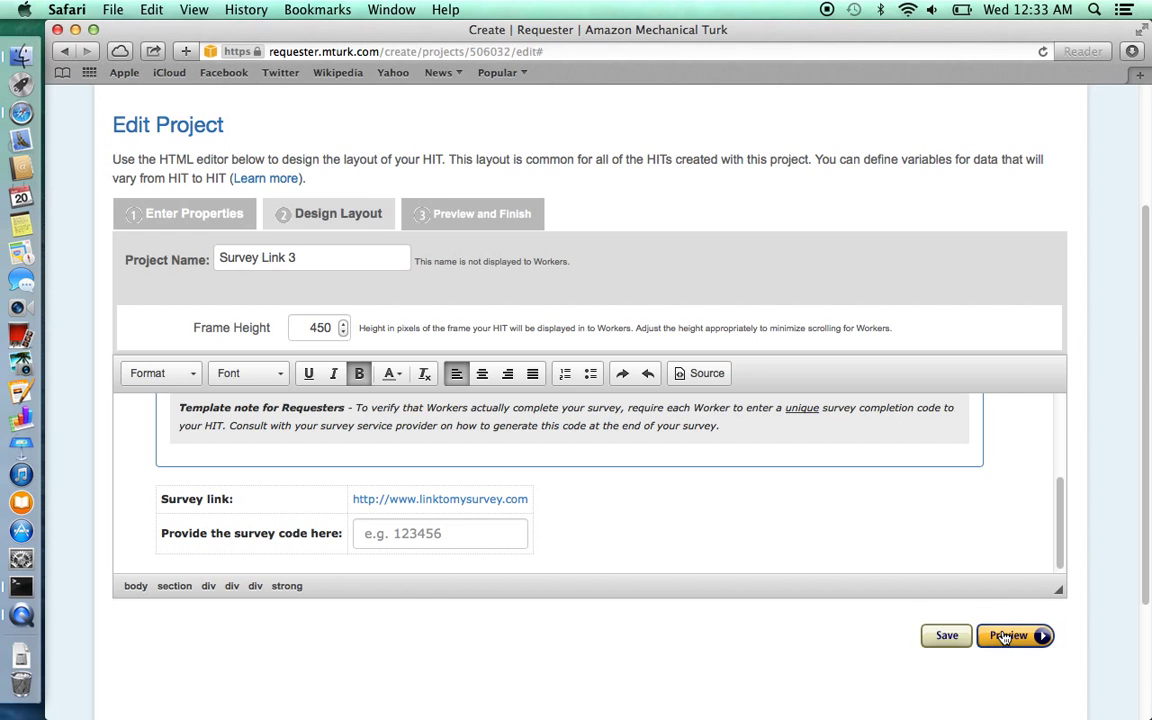
pyautogui.moveTo(1008, 636)
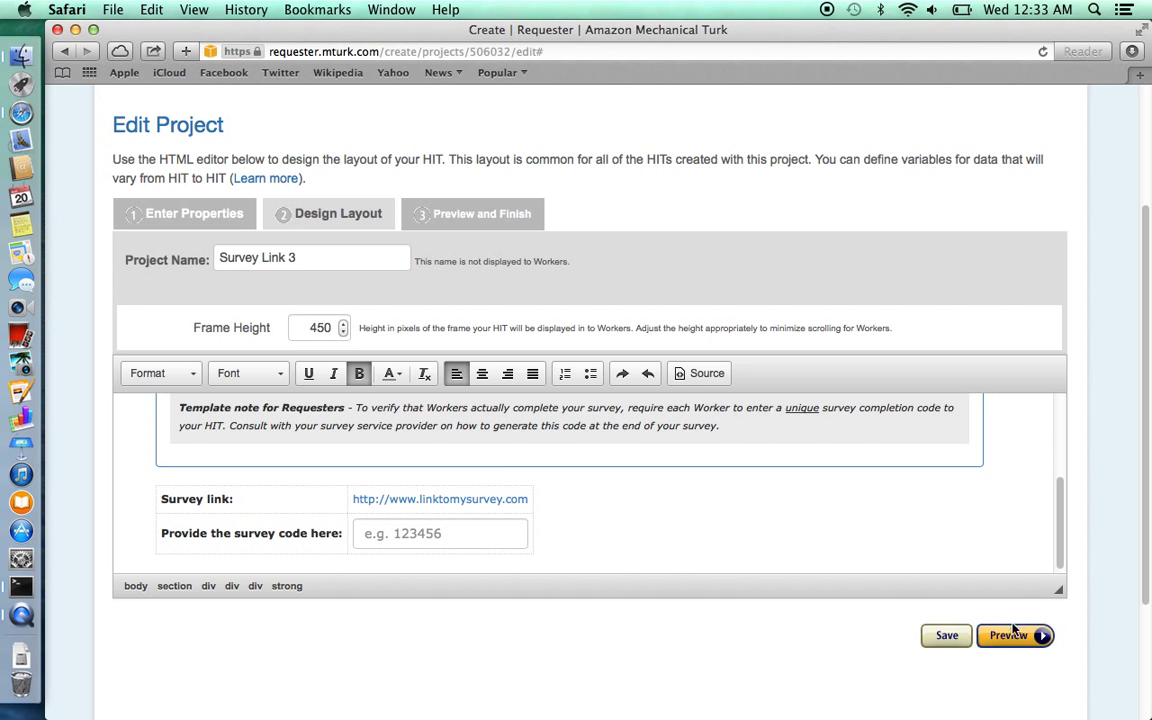
pyautogui.click(944, 636)
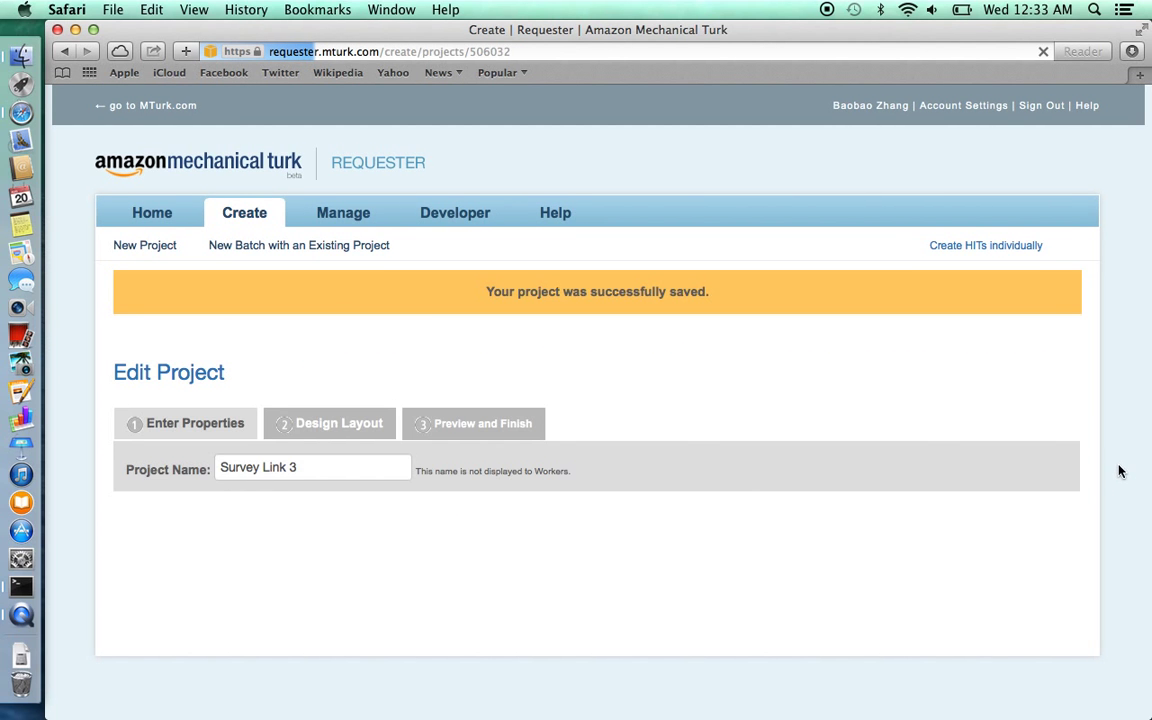
# Scroll through the HIT preview showing qualifications, survey link and code box
pyautogui.scroll(-3)
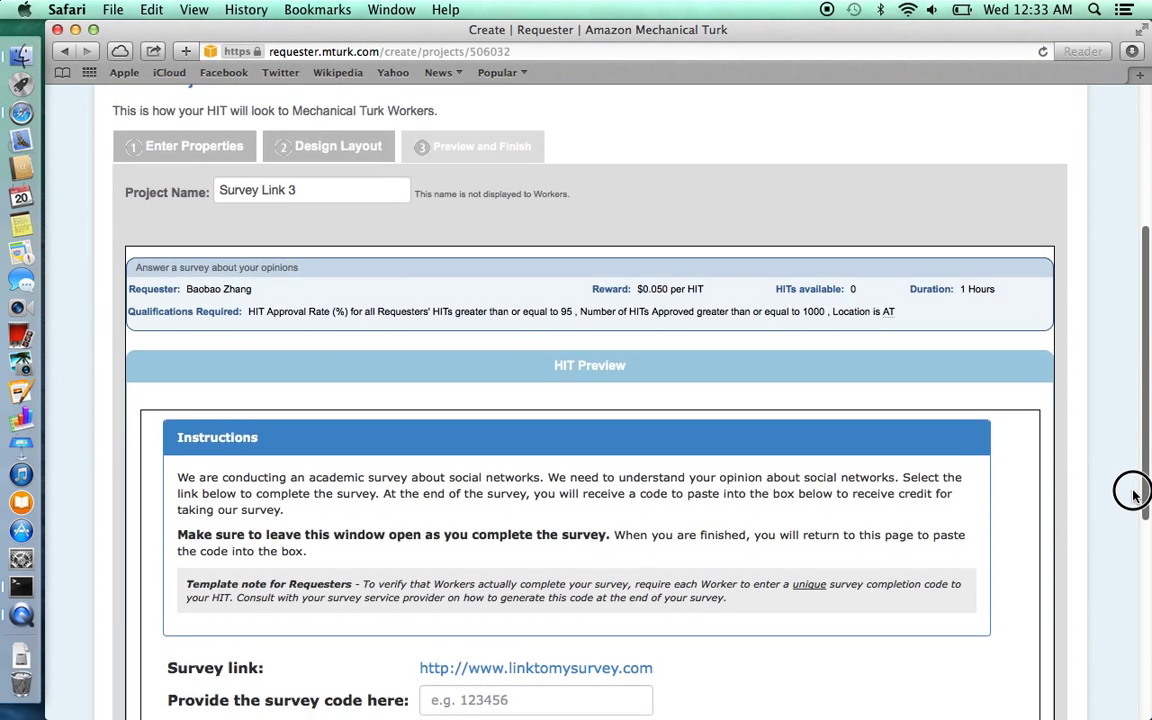
pyautogui.scroll(-3)
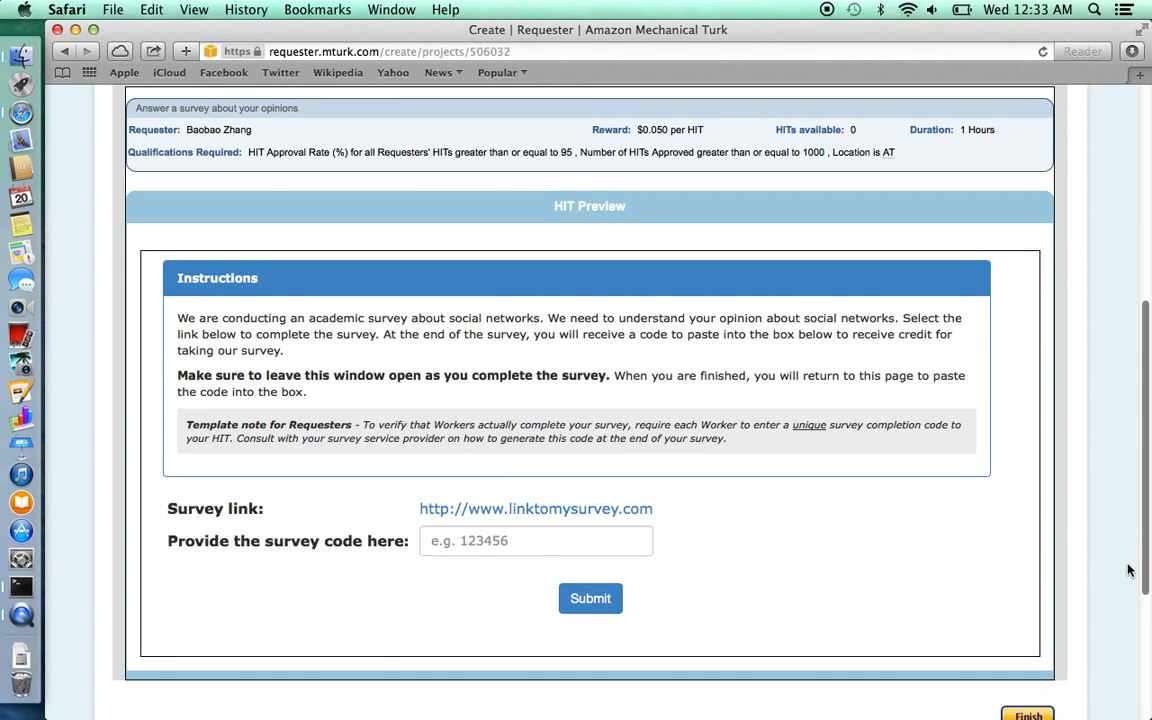
pyautogui.moveTo(690, 420)
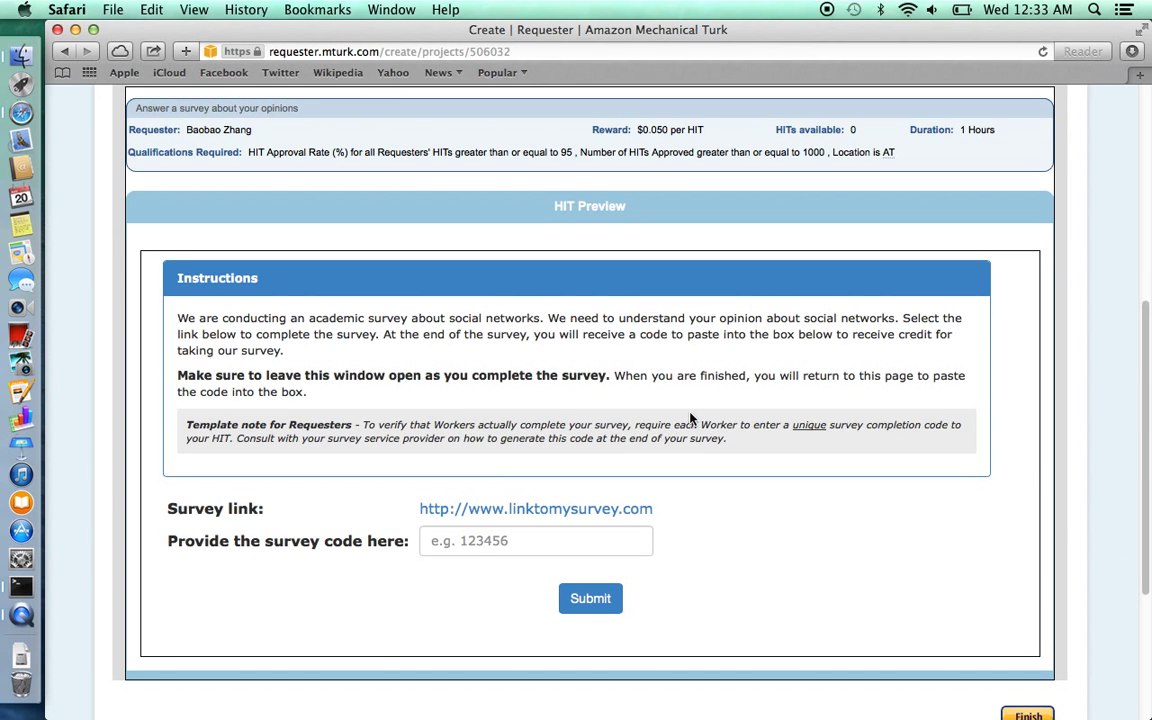
pyautogui.moveTo(608, 352)
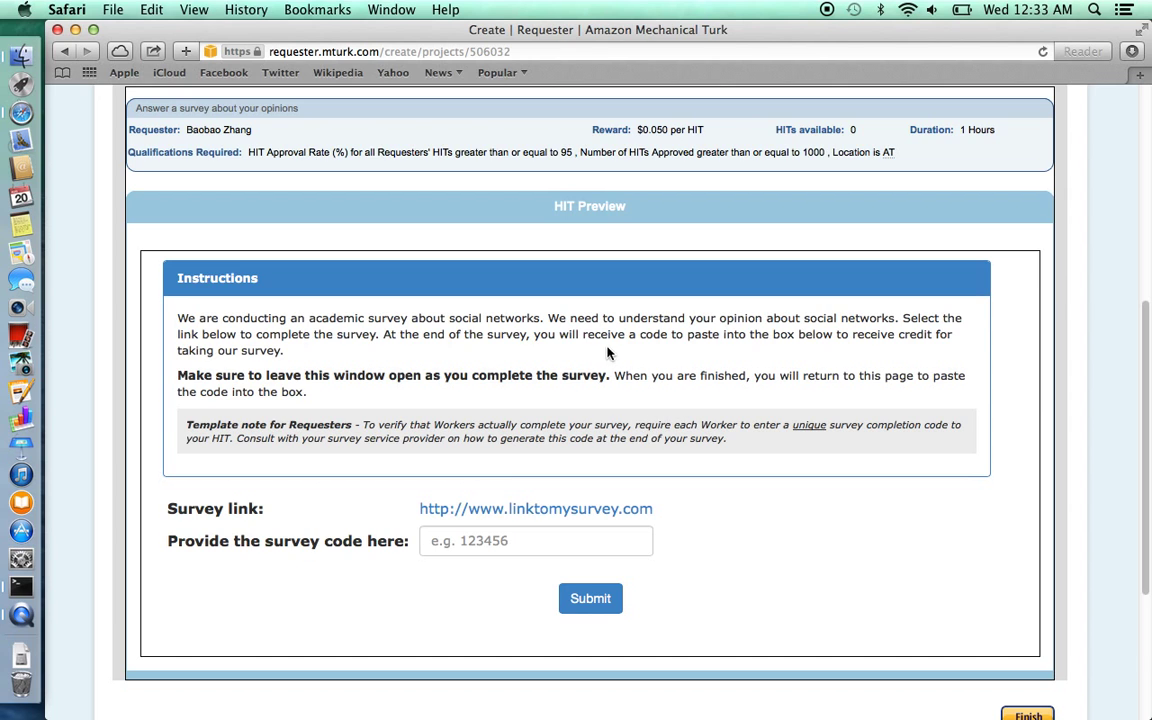
pyautogui.moveTo(628, 456)
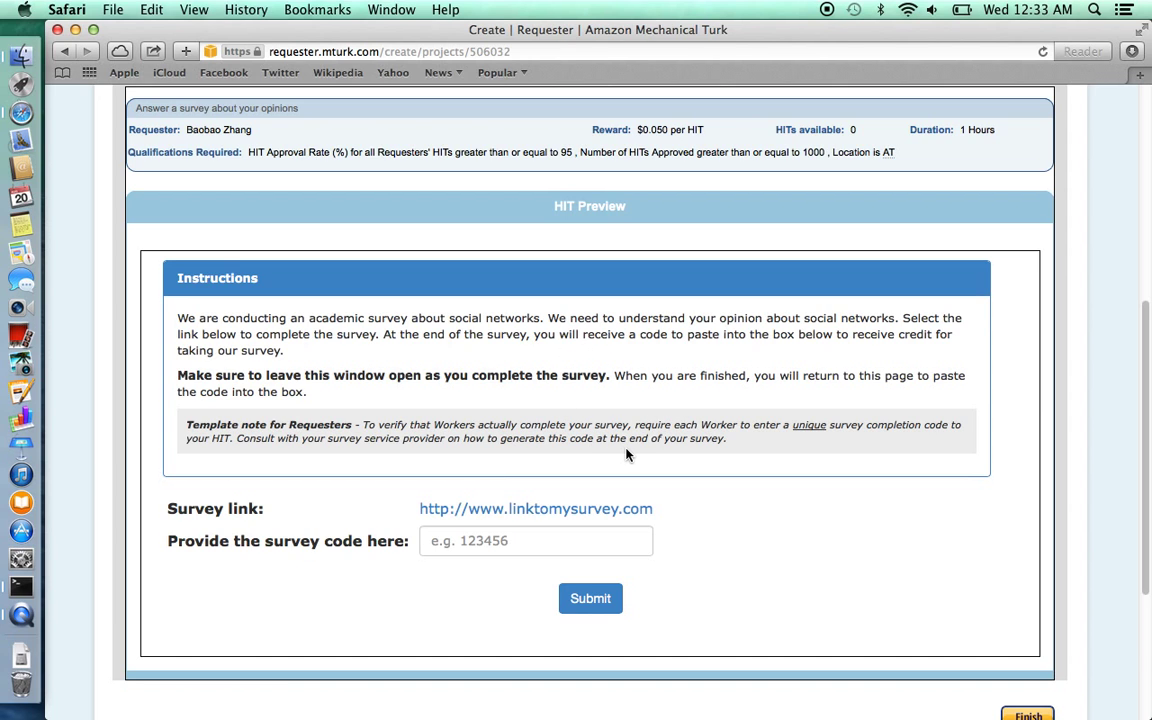
pyautogui.moveTo(1080, 432)
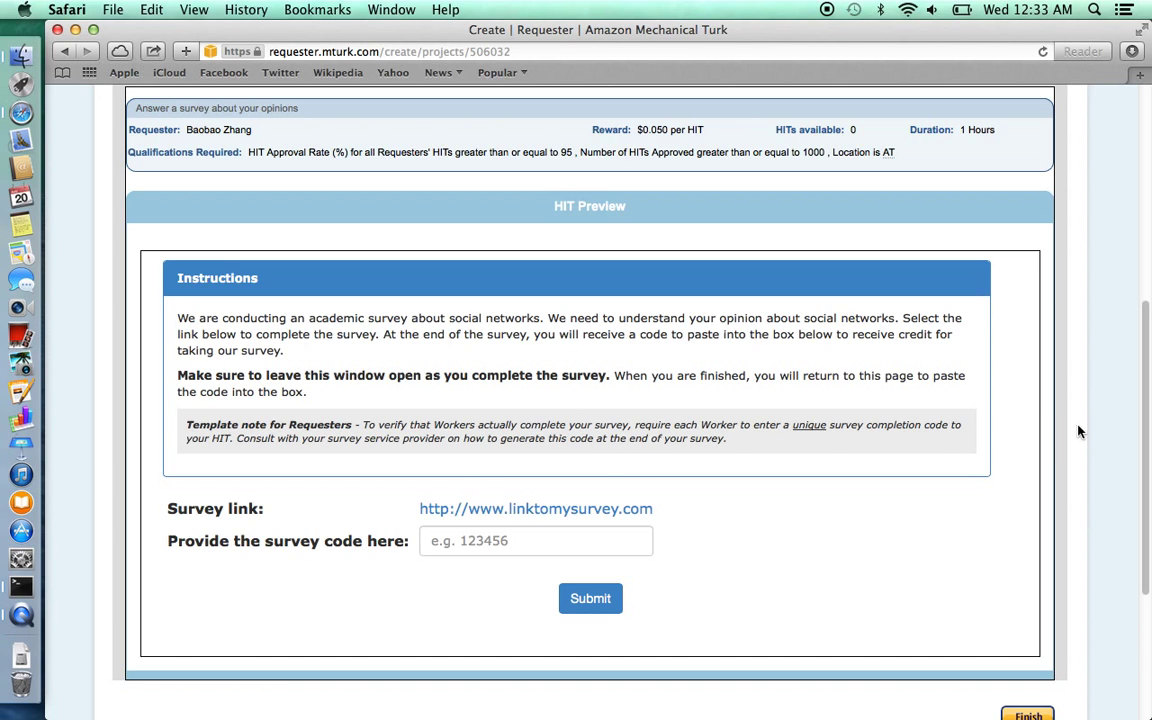
pyautogui.scroll(-3)
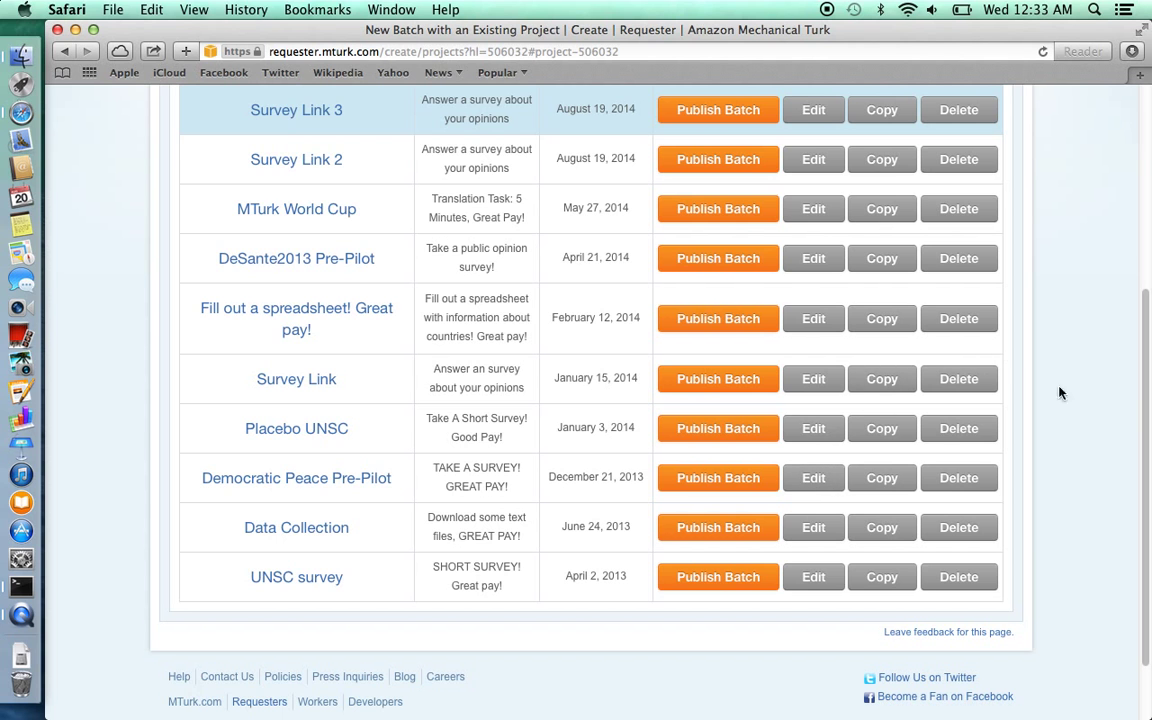
# Publish a new batch from the DeSante2013 Pre-Pilot project row
pyautogui.scroll(3)
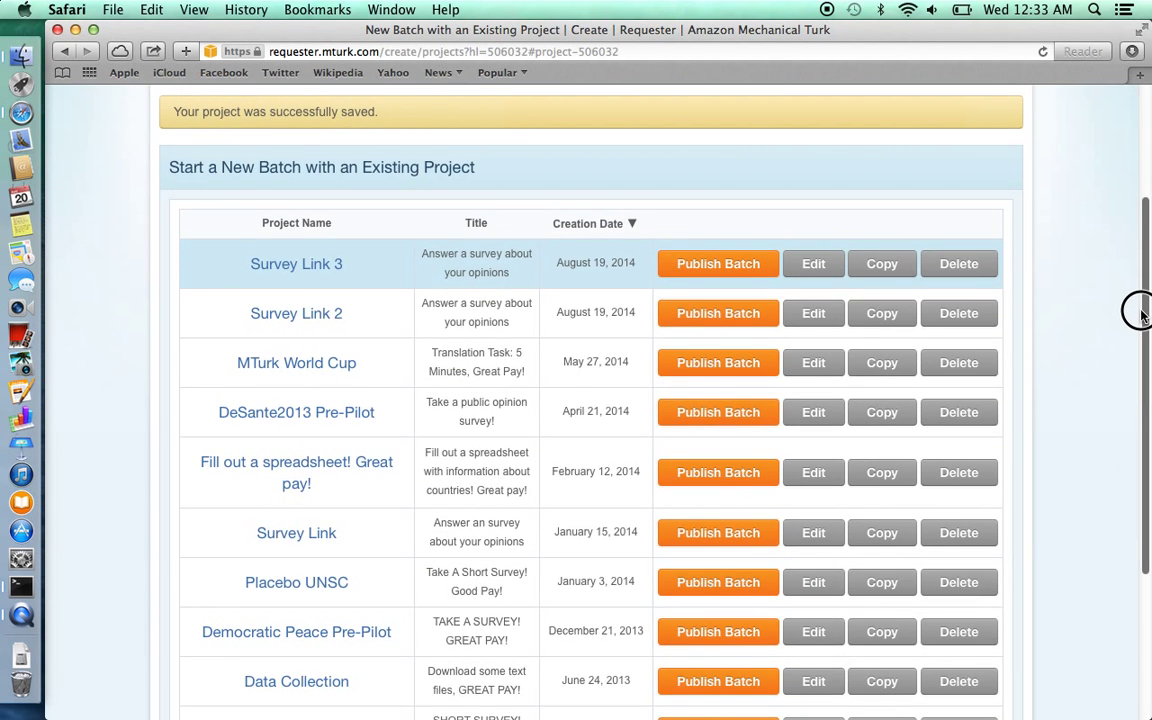
pyautogui.moveTo(718, 362)
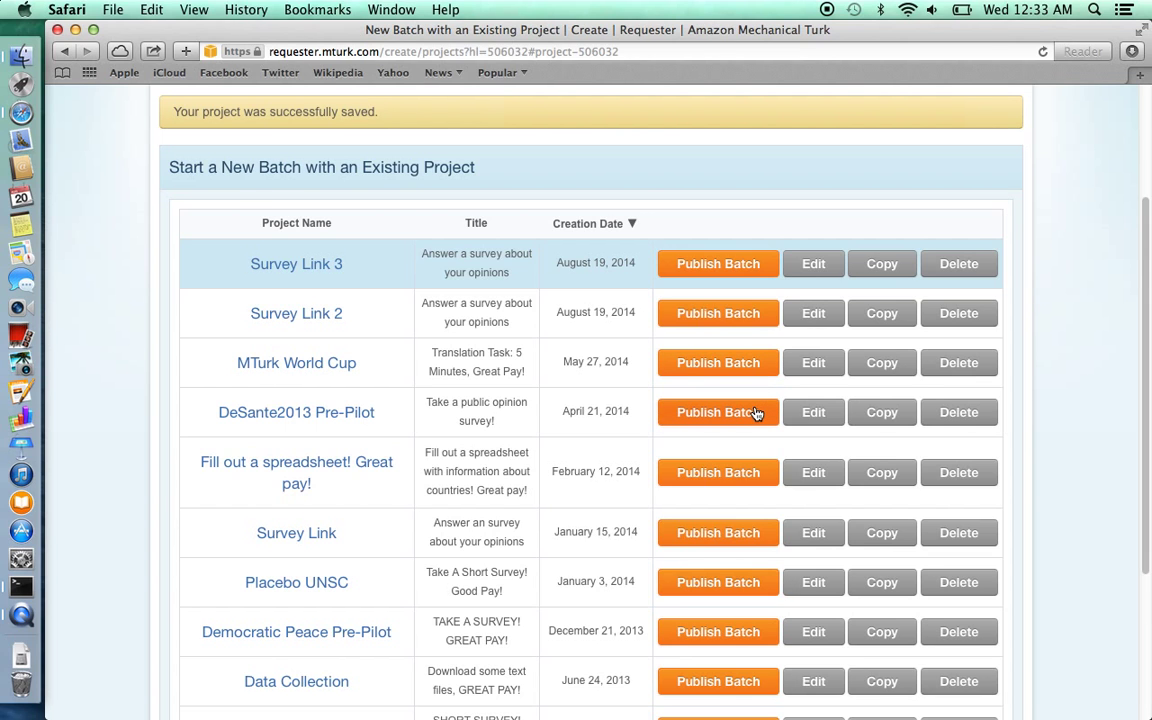
pyautogui.click(716, 412)
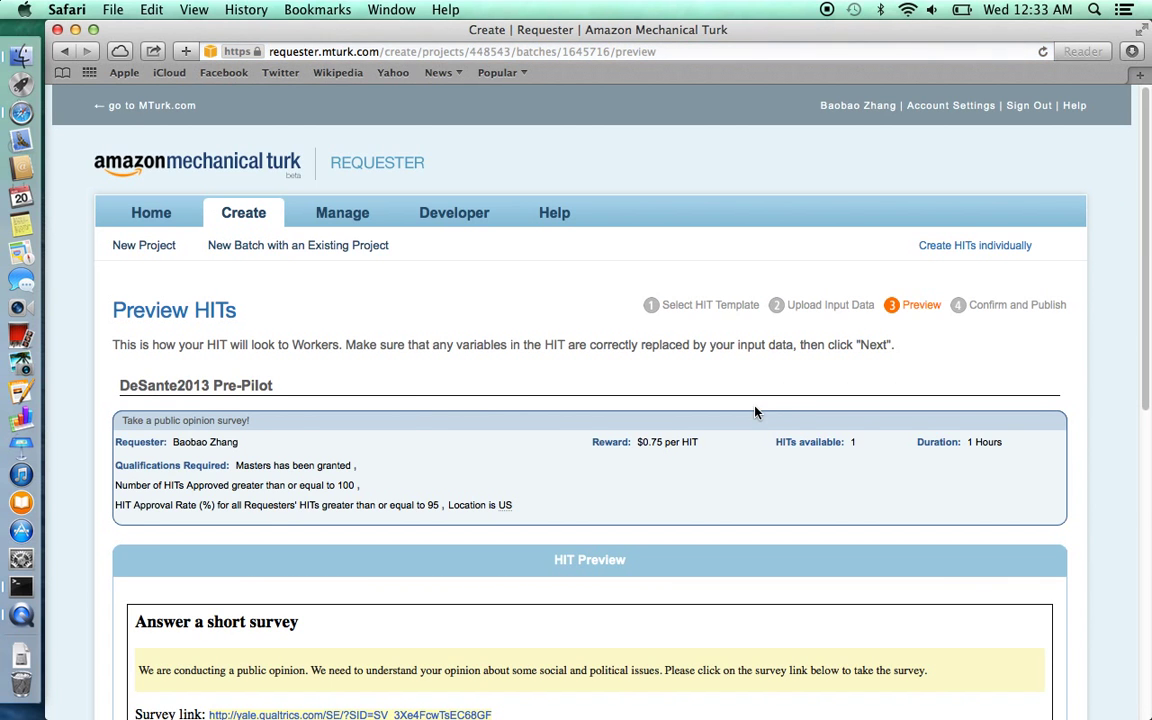
# Scroll through the Preview HITs page checking the survey link and code field
pyautogui.scroll(-3)
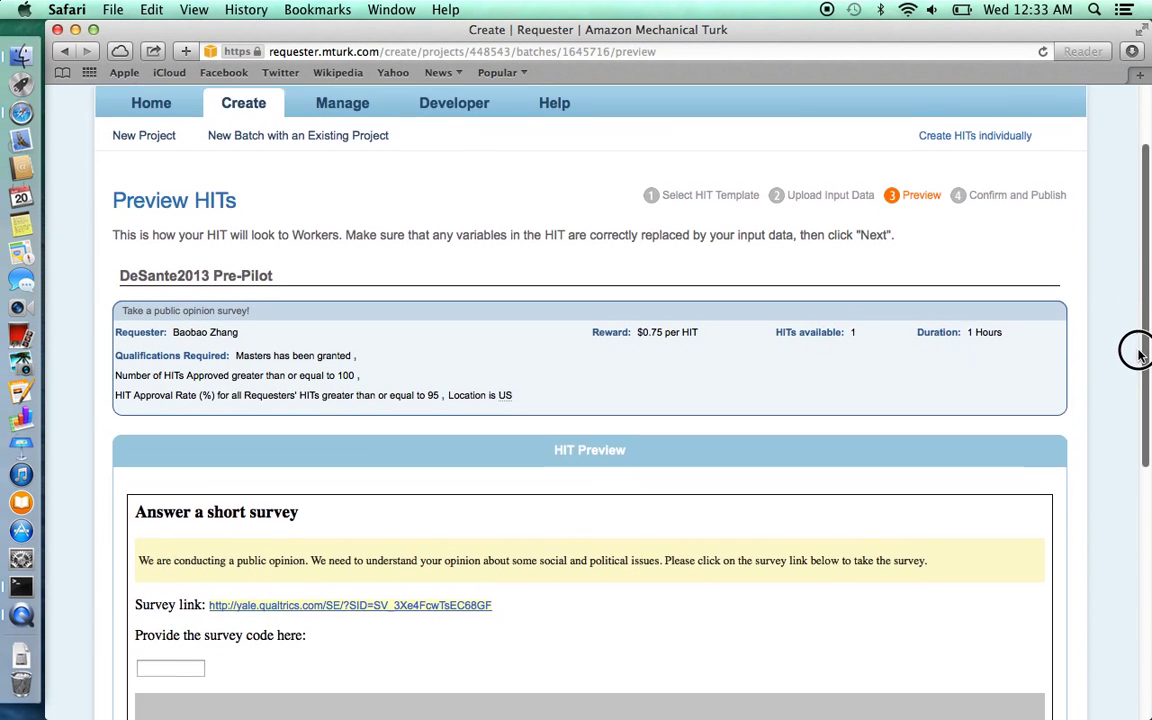
pyautogui.scroll(-3)
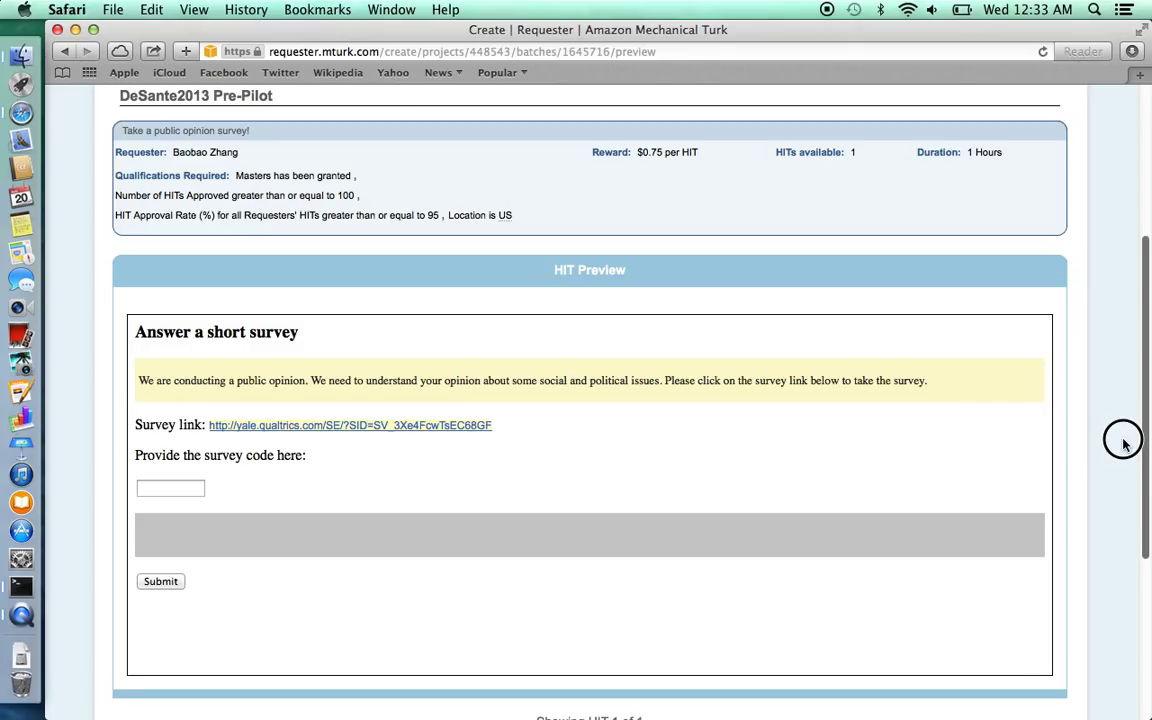
pyautogui.scroll(-3)
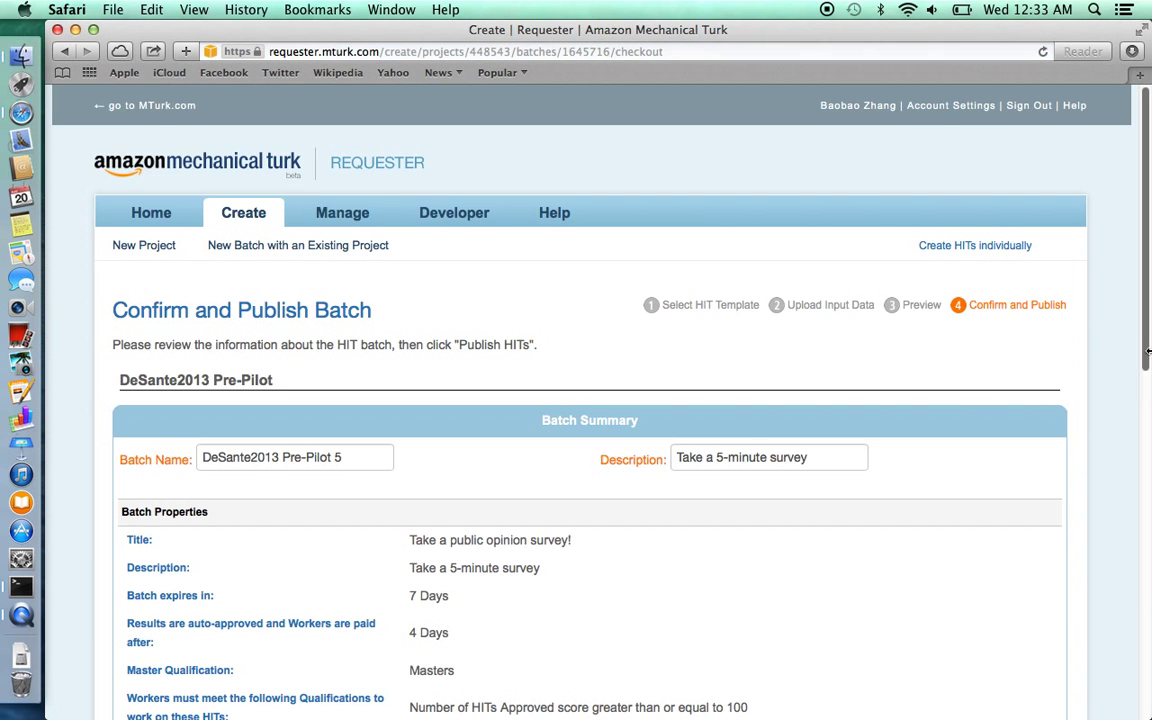
pyautogui.scroll(-3)
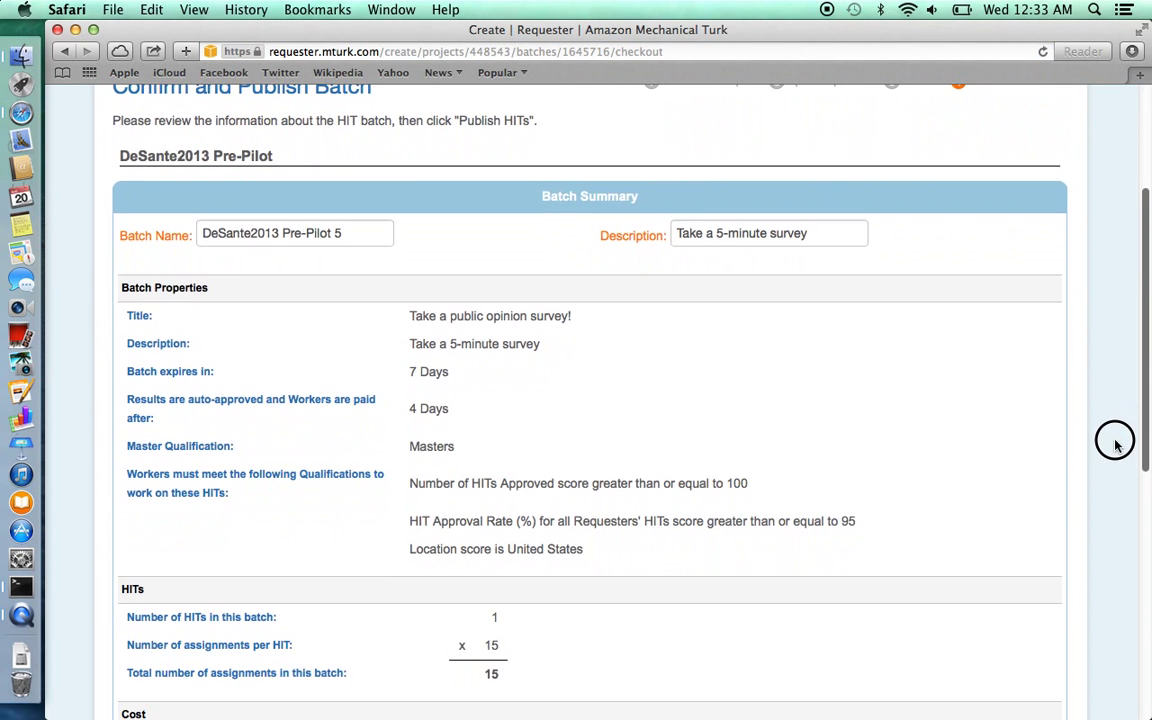
pyautogui.scroll(-3)
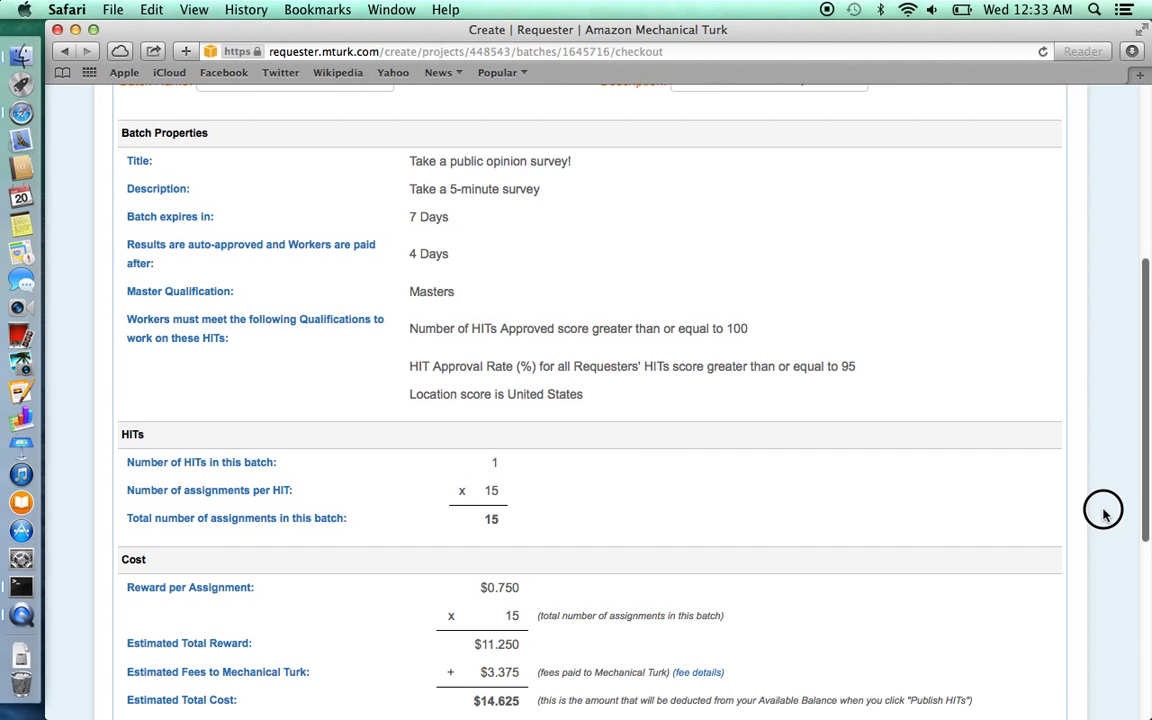
pyautogui.scroll(-3)
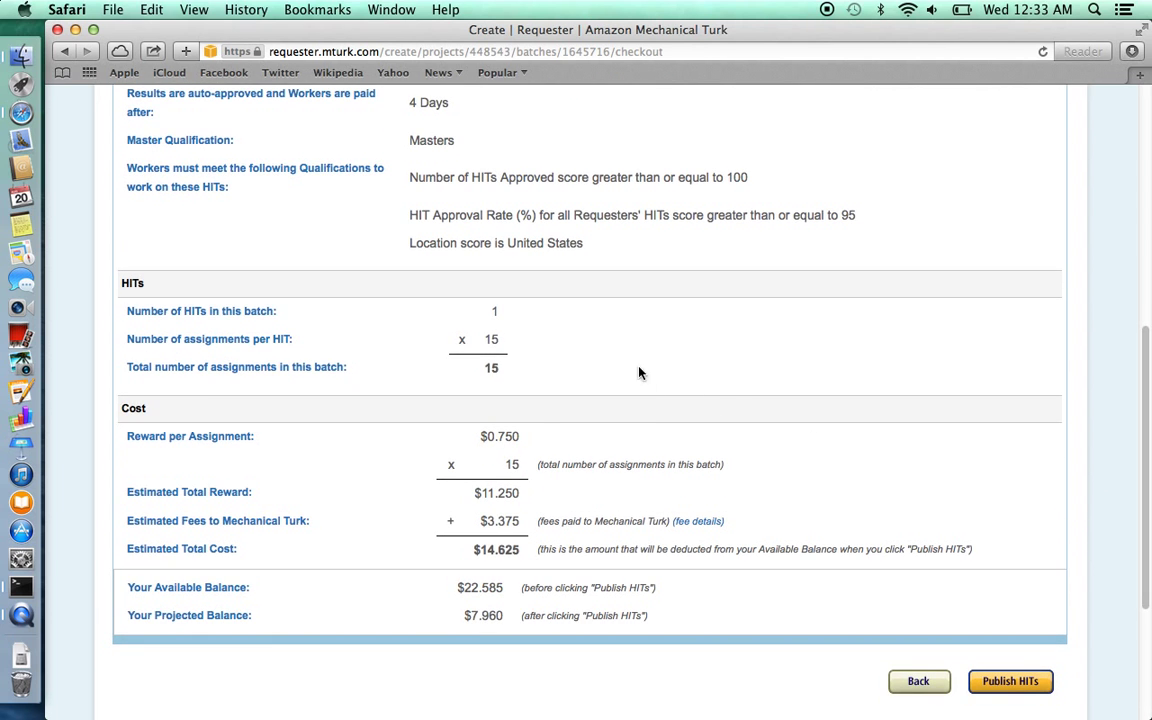
pyautogui.moveTo(536, 420)
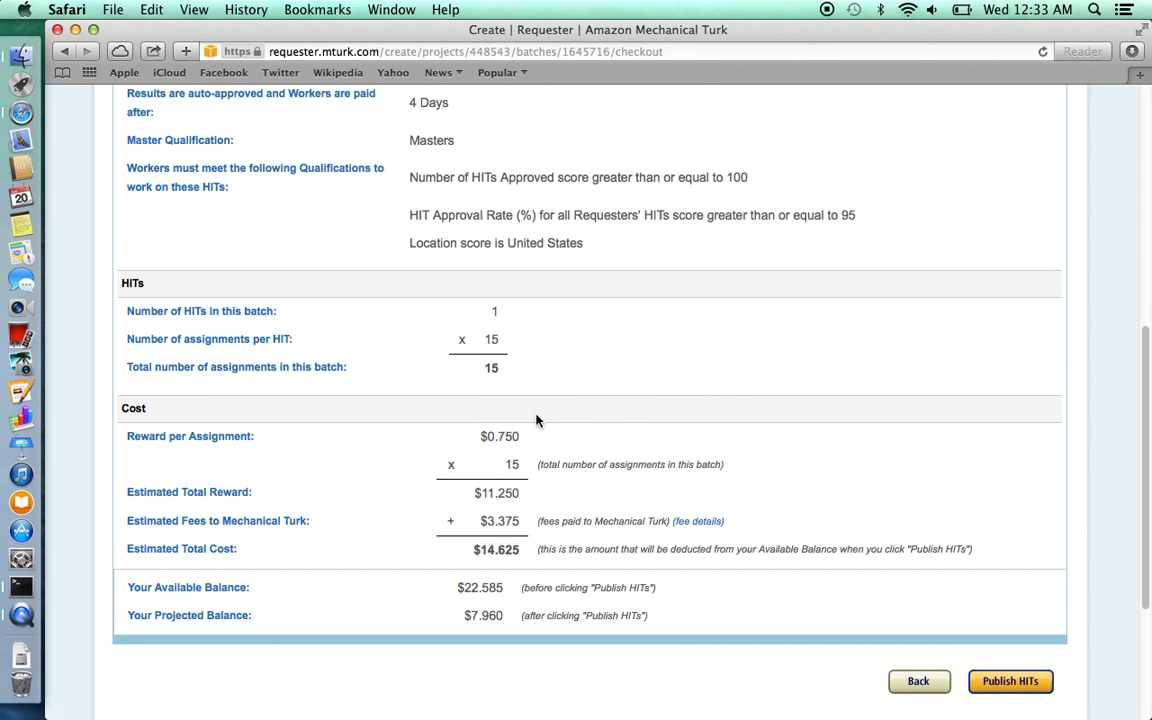
pyautogui.moveTo(540, 580)
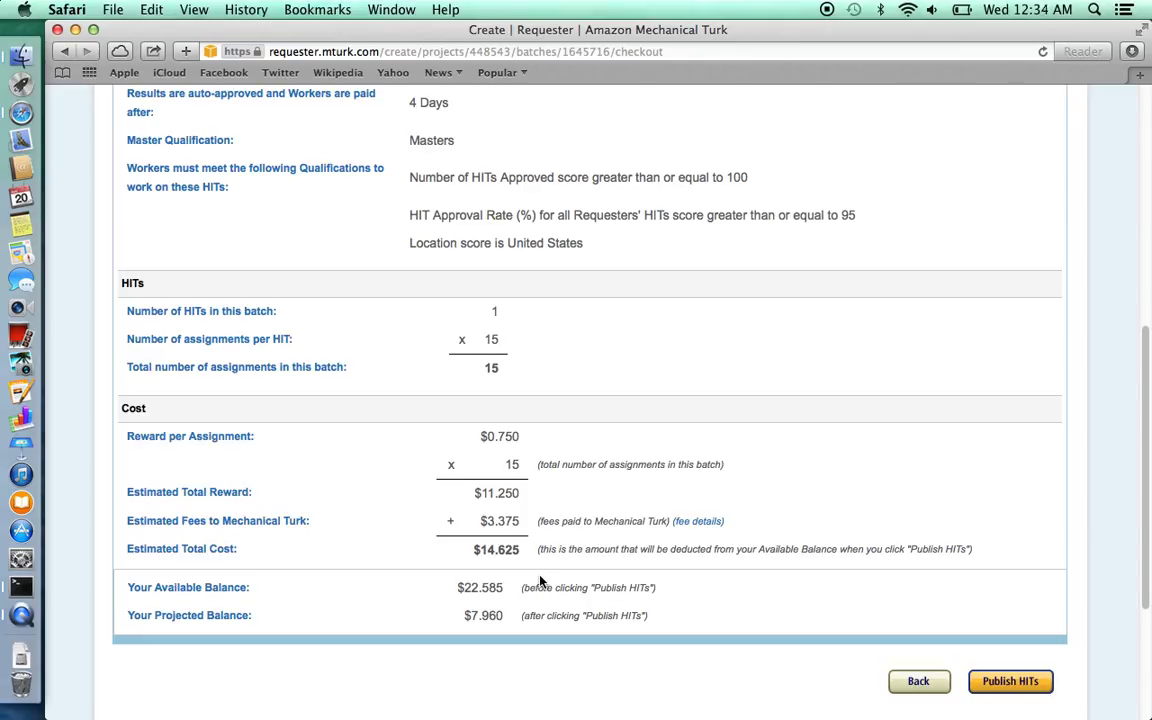
pyautogui.moveTo(884, 328)
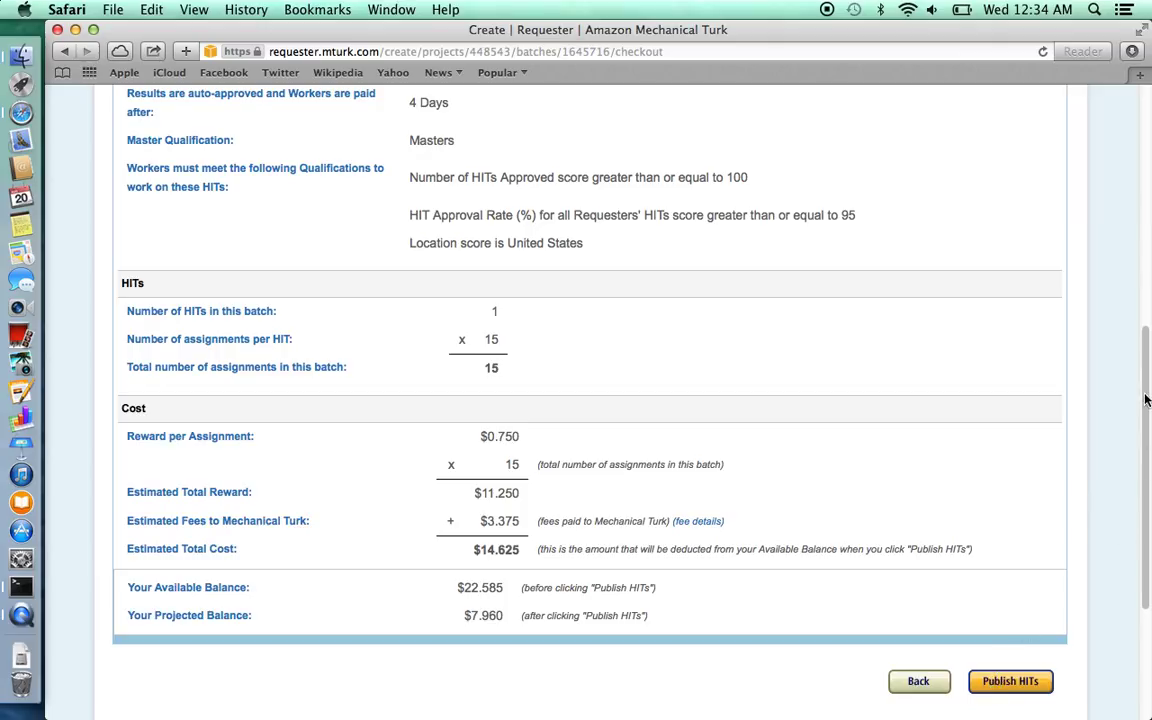
pyautogui.scroll(3)
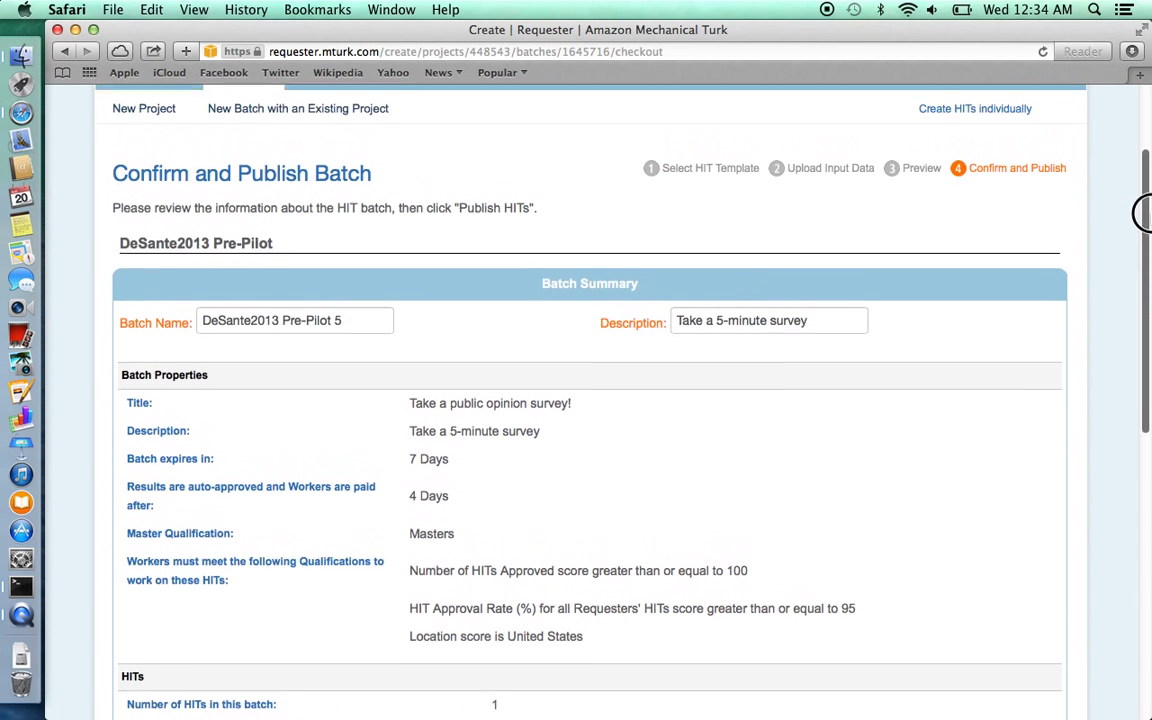
pyautogui.scroll(3)
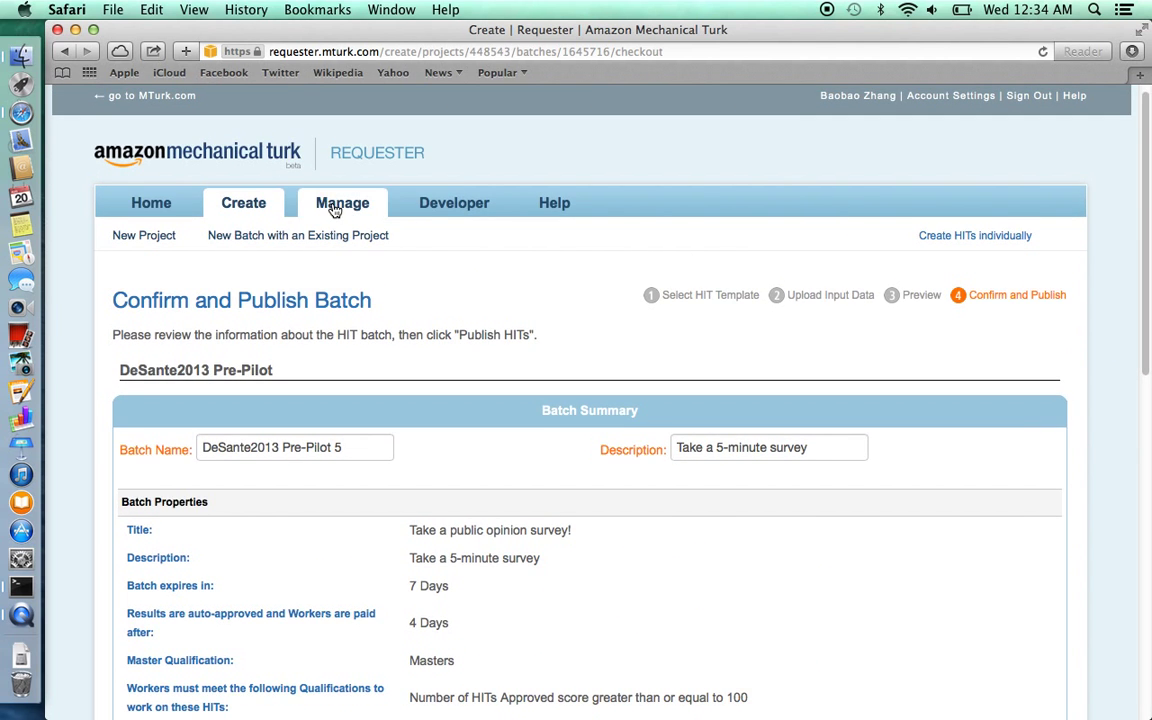
# Go to Manage Batches listing DeSante2013 Pre-Pilot 1 as complete with 15/15 assignments
pyautogui.click(342, 202)
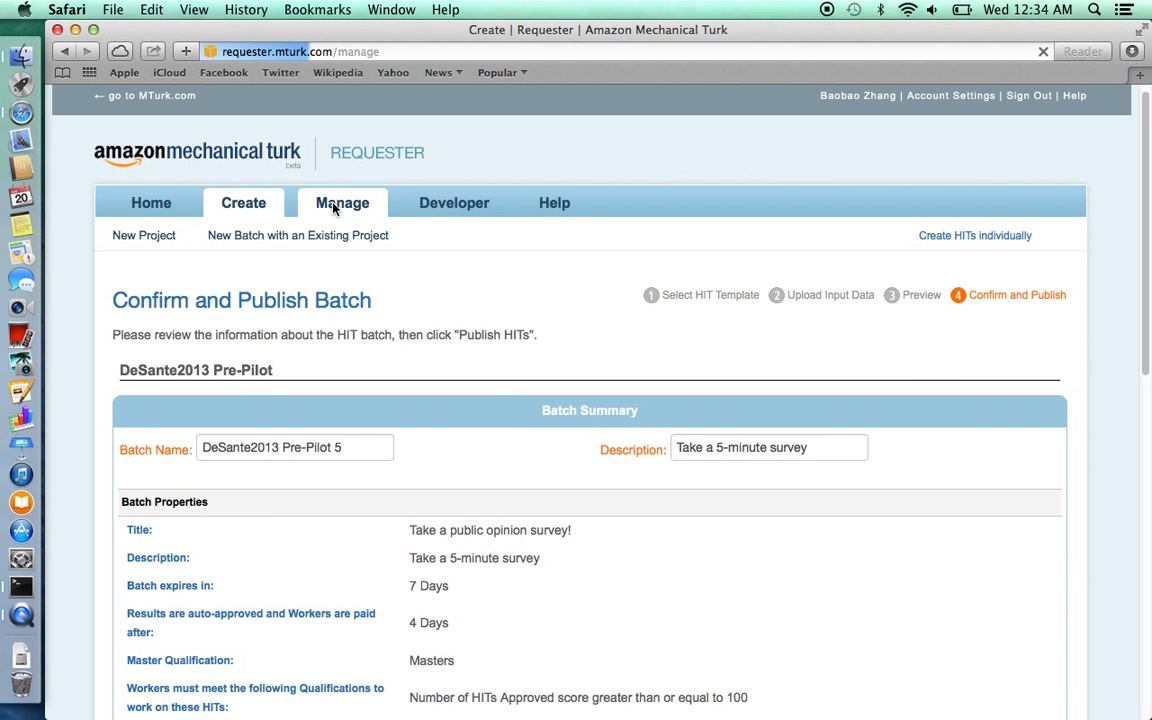
pyautogui.click(342, 202)
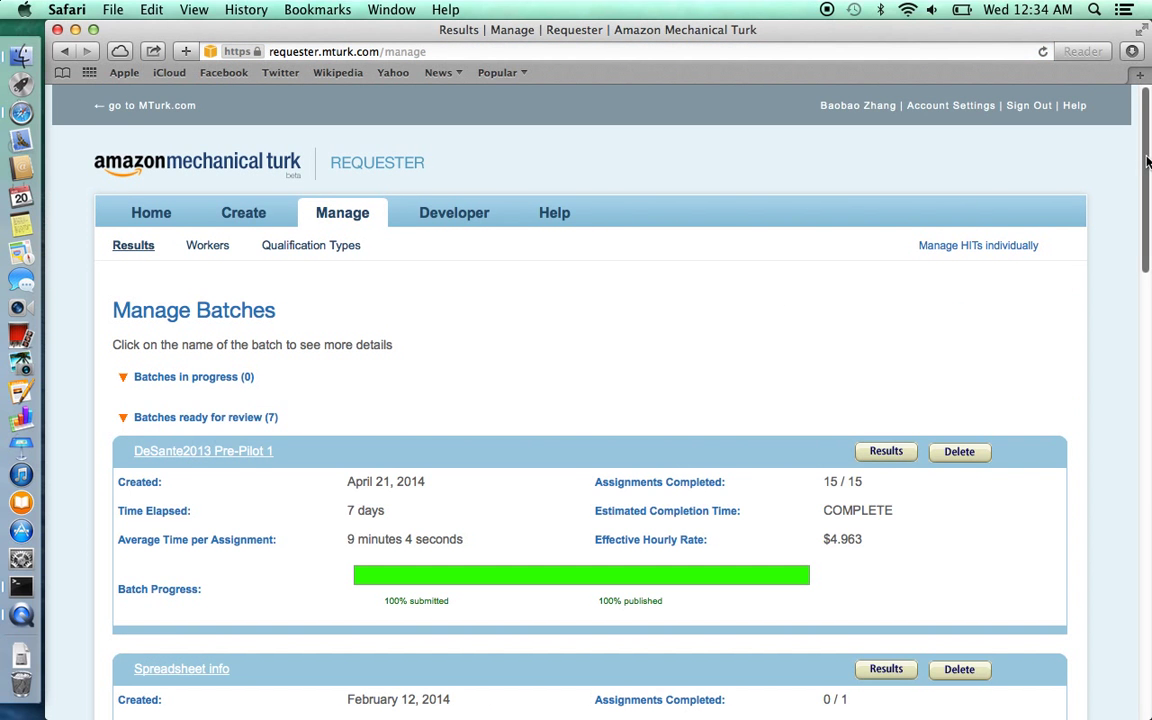
pyautogui.scroll(-3)
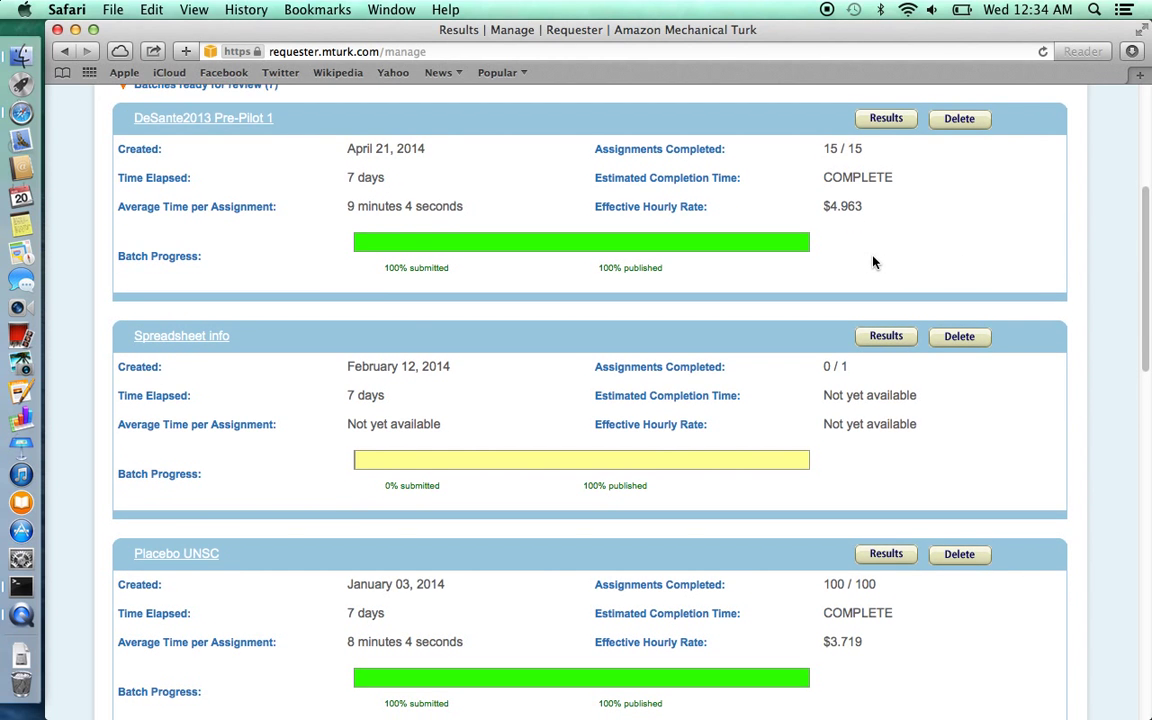
pyautogui.moveTo(676, 252)
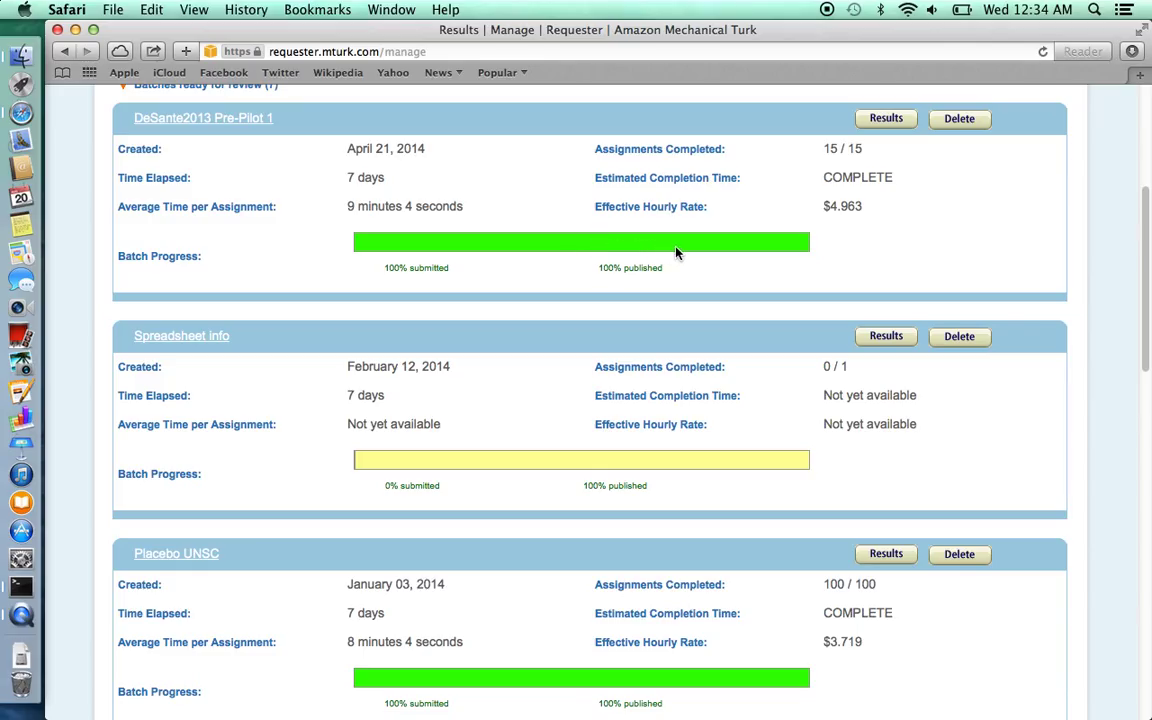
pyautogui.moveTo(872, 168)
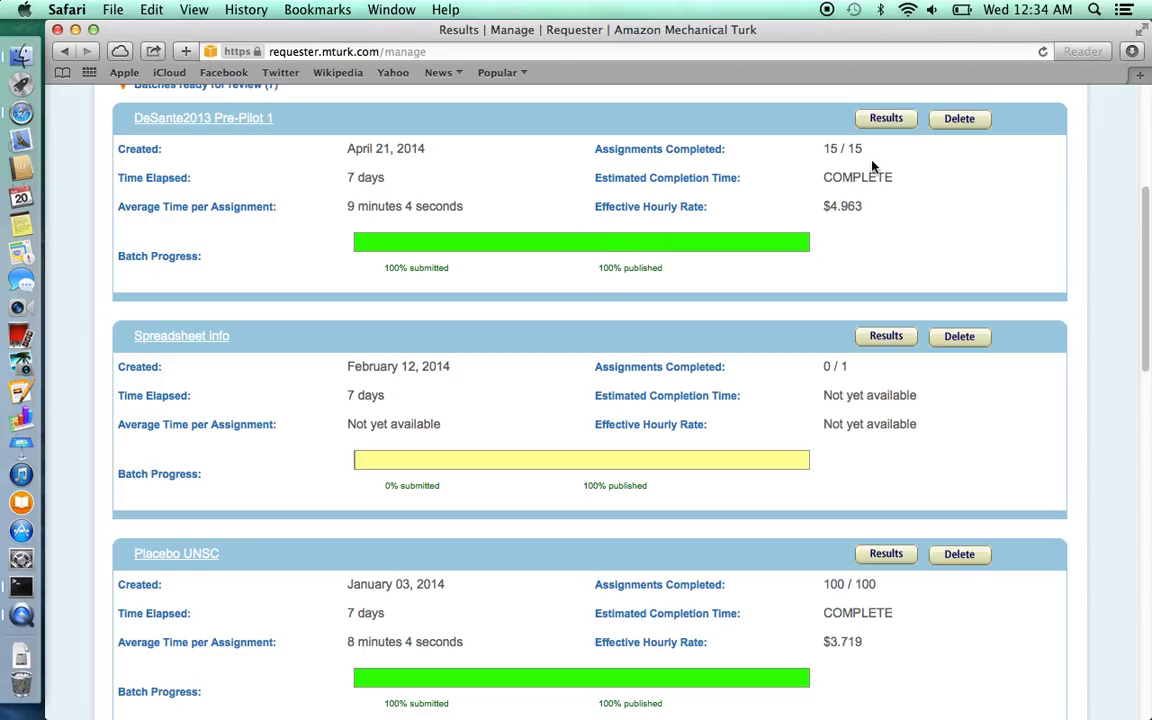
pyautogui.moveTo(872, 192)
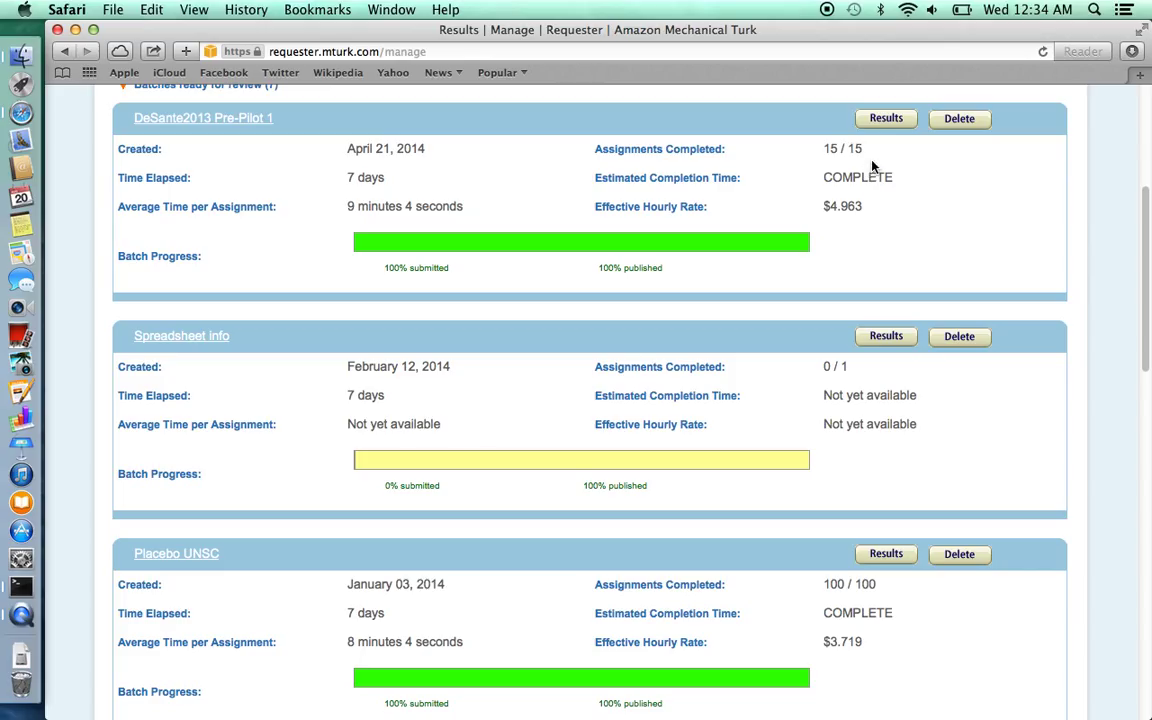
pyautogui.moveTo(838, 164)
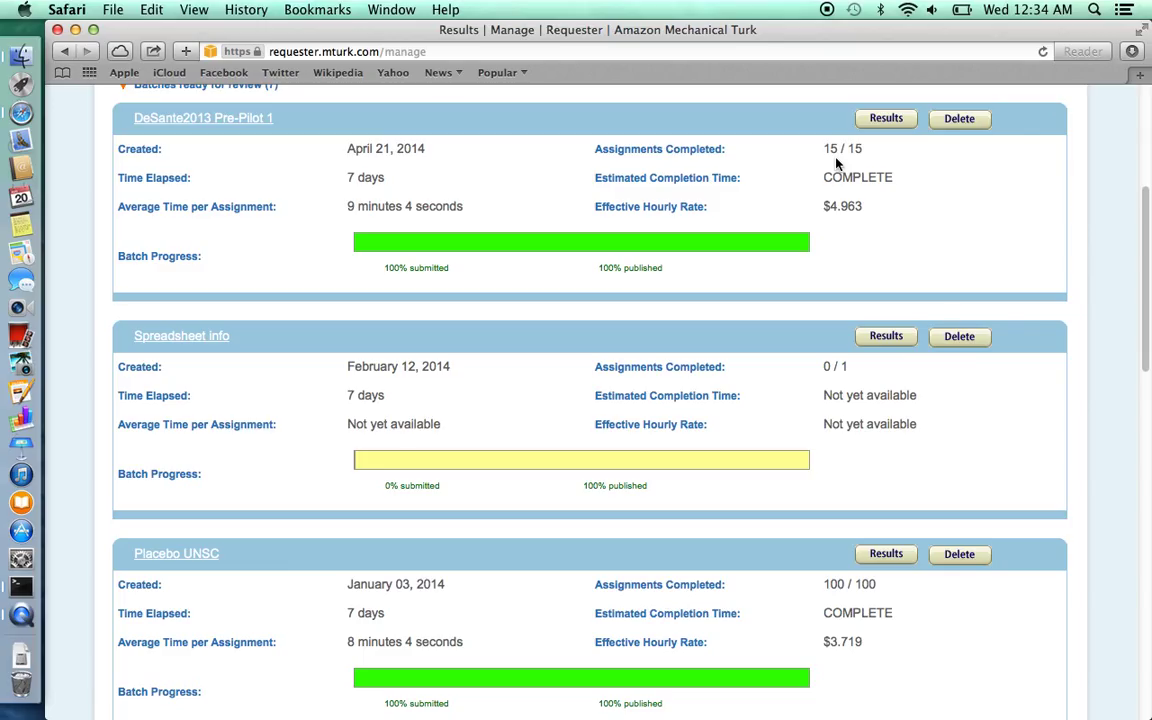
pyautogui.moveTo(214, 122)
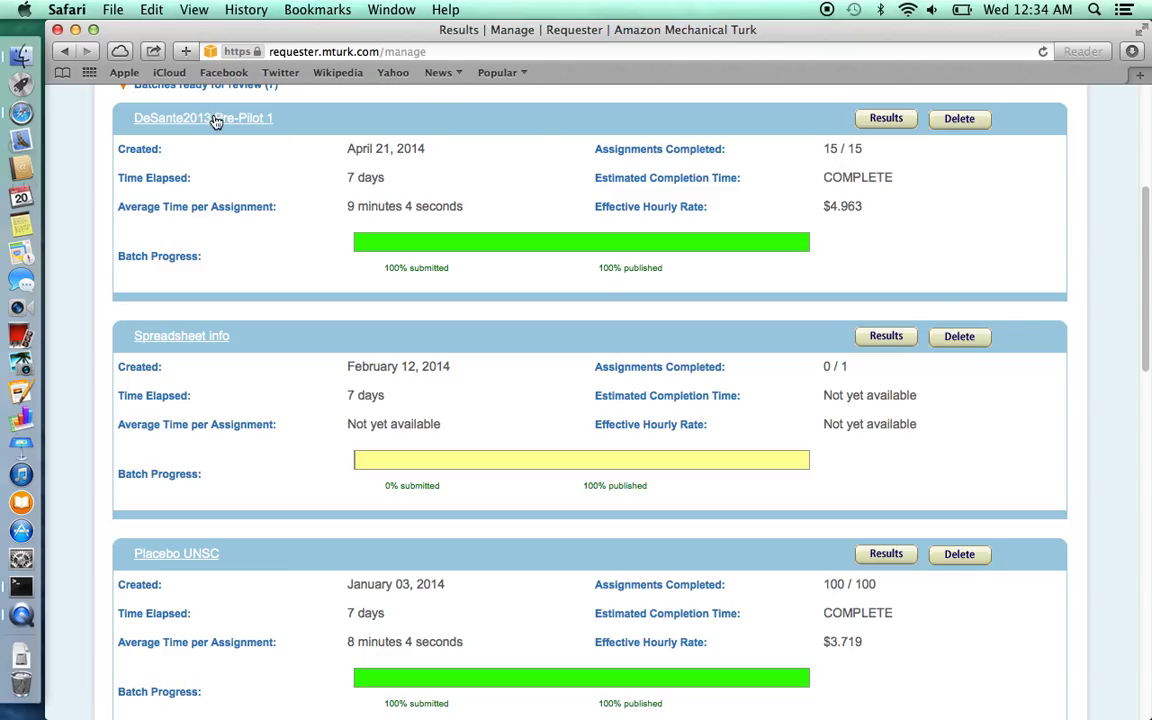
# View DeSante2013 Pre-Pilot 1 batch details: pending review, 15 approved, $14.625 estimated cost
pyautogui.click(204, 118)
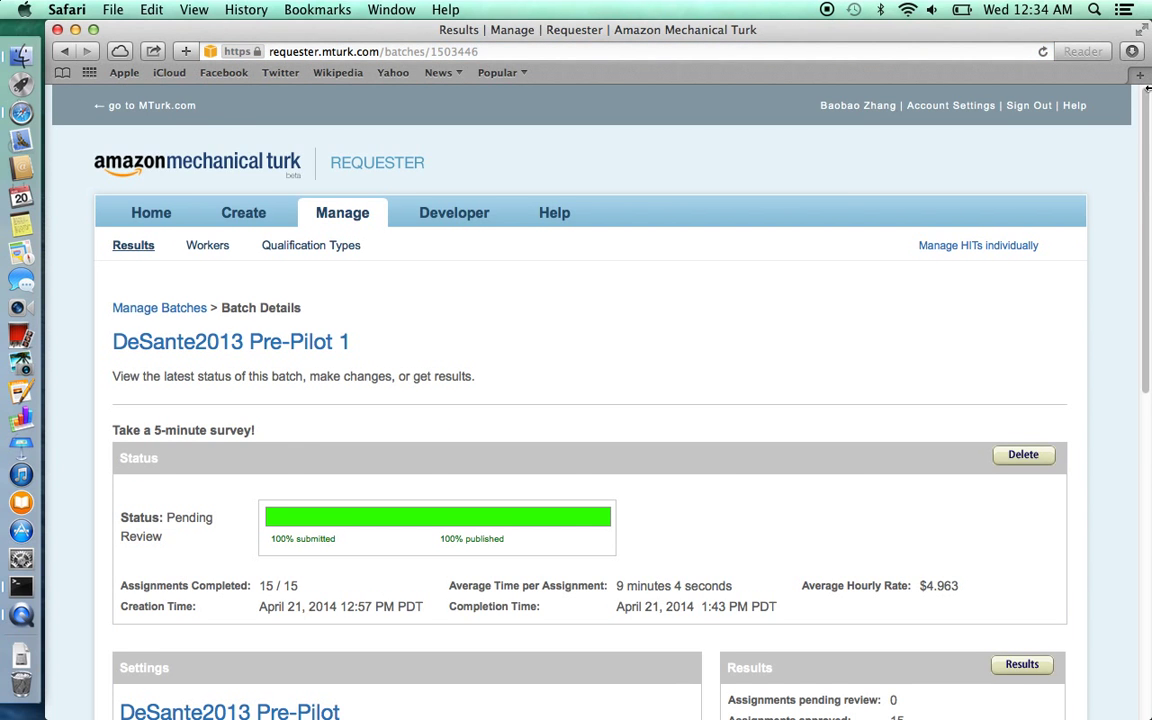
pyautogui.scroll(-3)
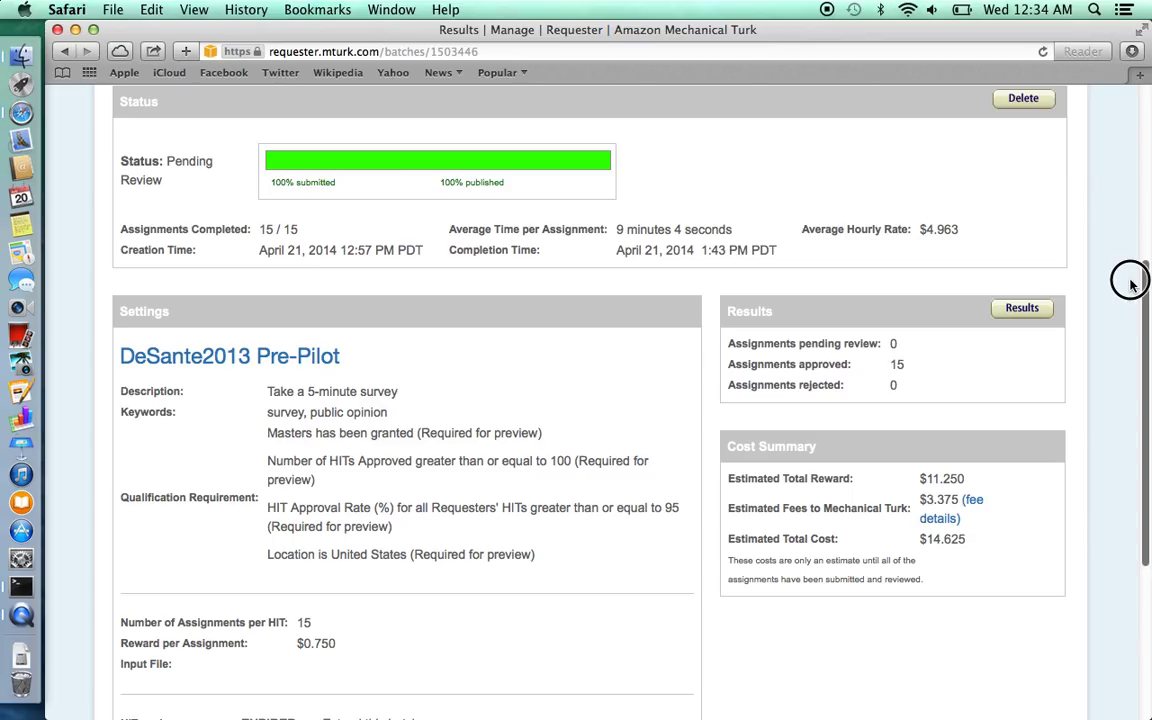
pyautogui.moveTo(1132, 284)
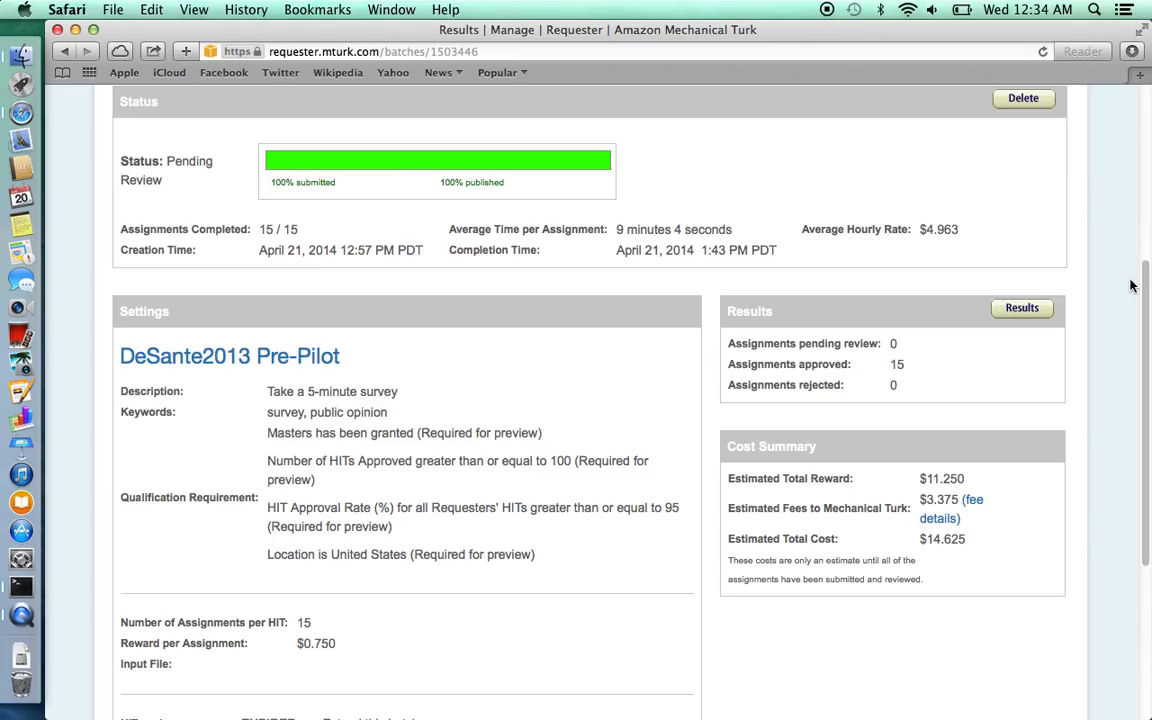